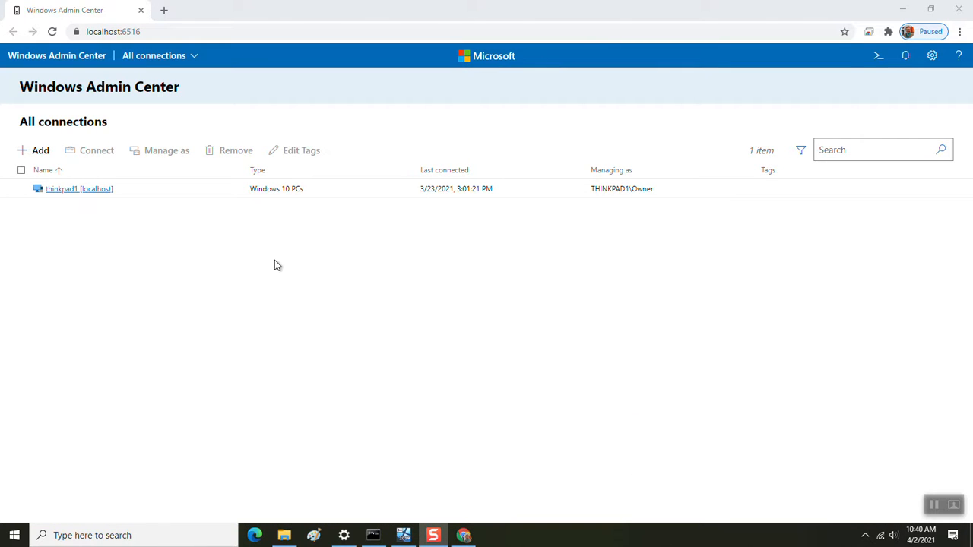
{"action": "mouse_move", "coordinate": [190, 247]}
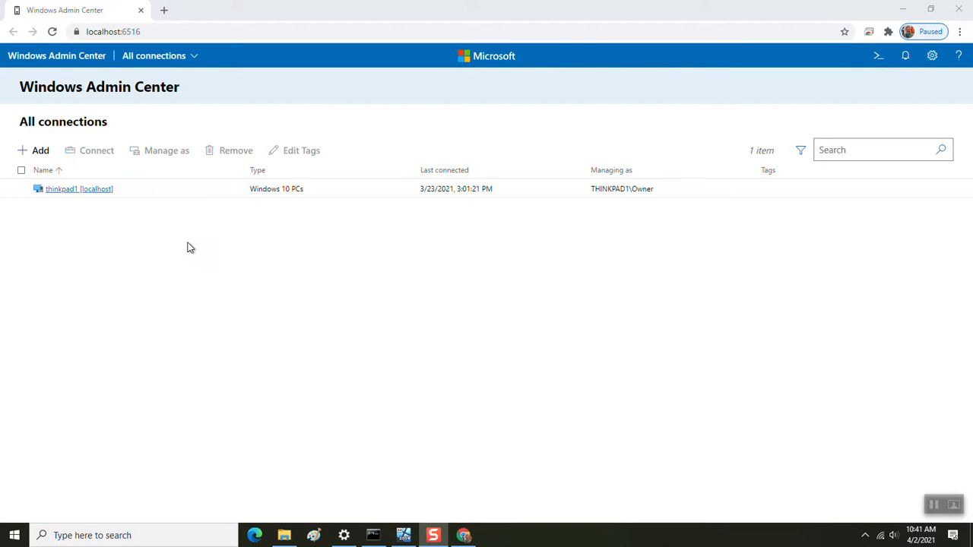
{"action": "mouse_move", "coordinate": [192, 235]}
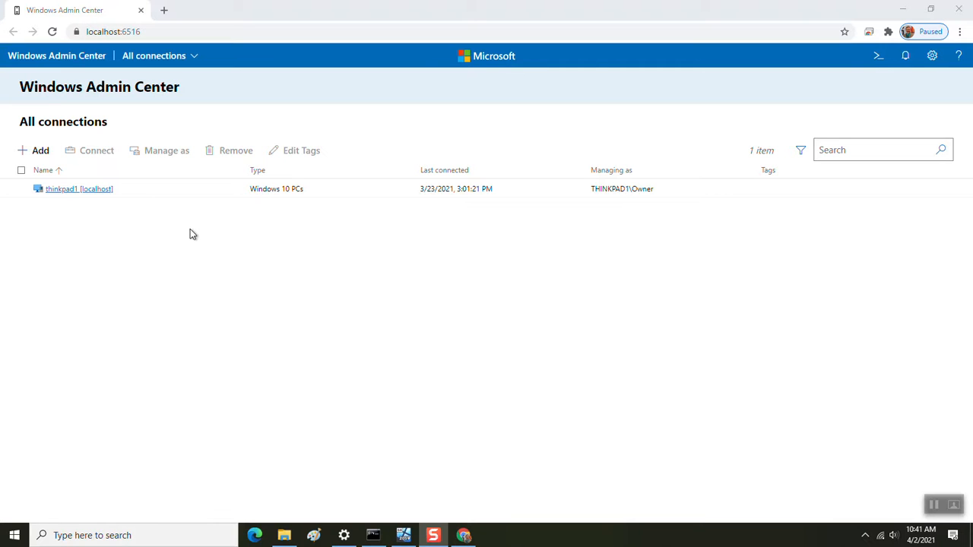
{"action": "mouse_move", "coordinate": [106, 261]}
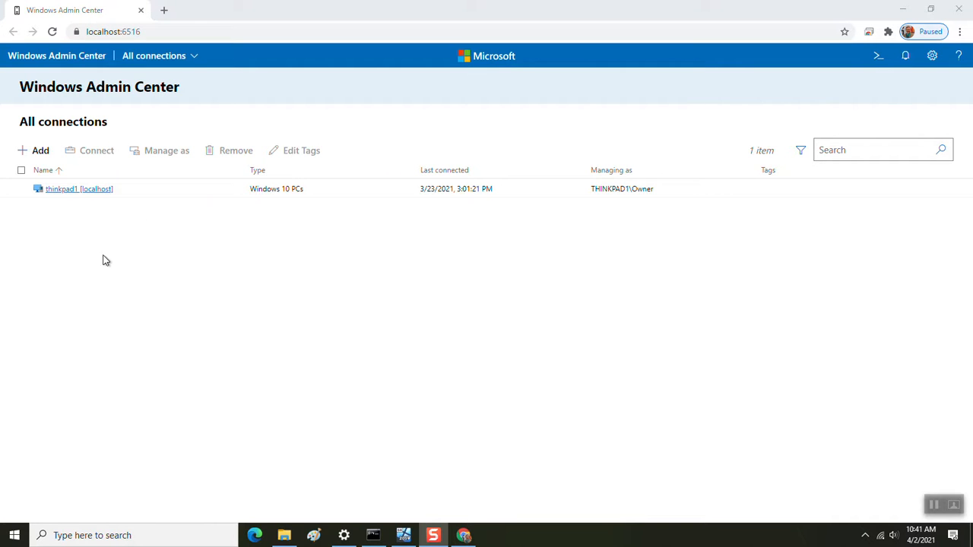
{"action": "mouse_move", "coordinate": [182, 333]}
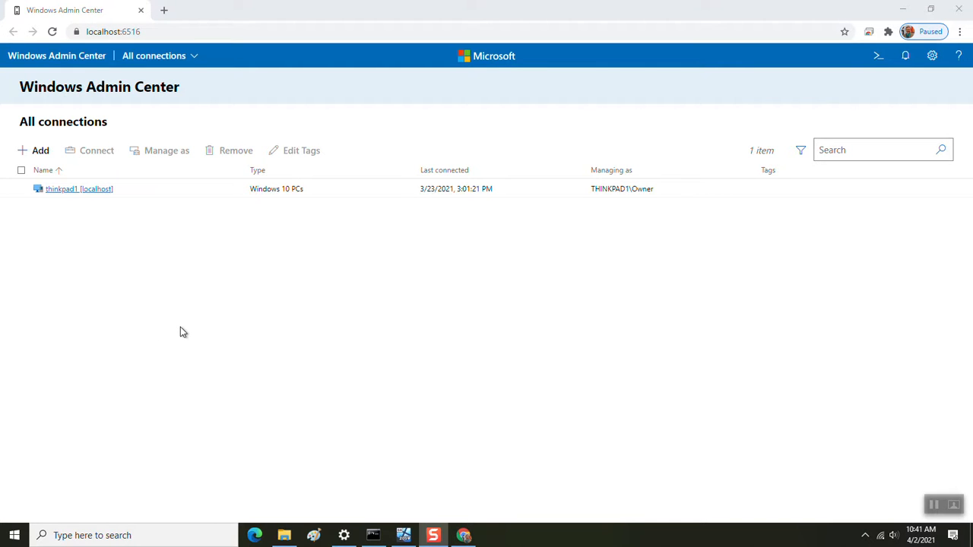
{"action": "mouse_move", "coordinate": [190, 311]}
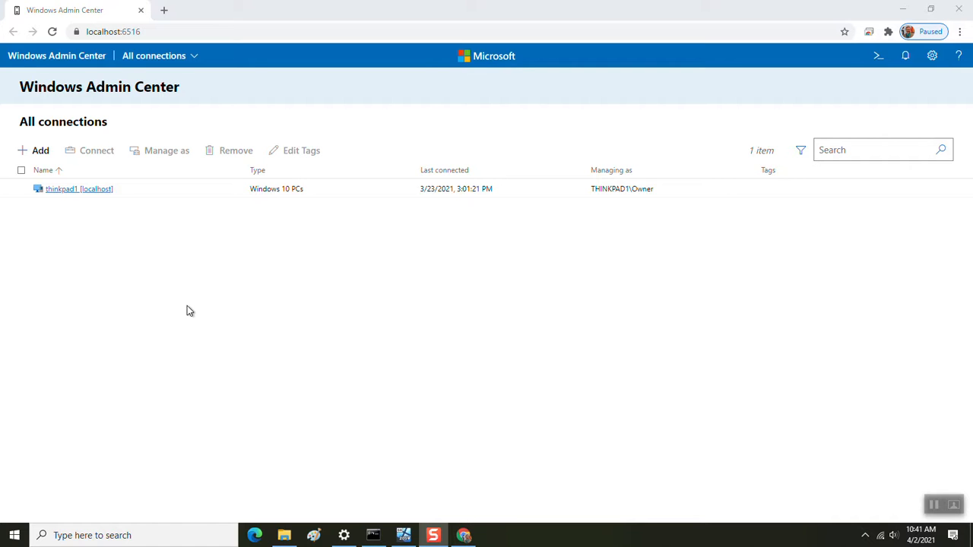
{"action": "mouse_move", "coordinate": [194, 310]}
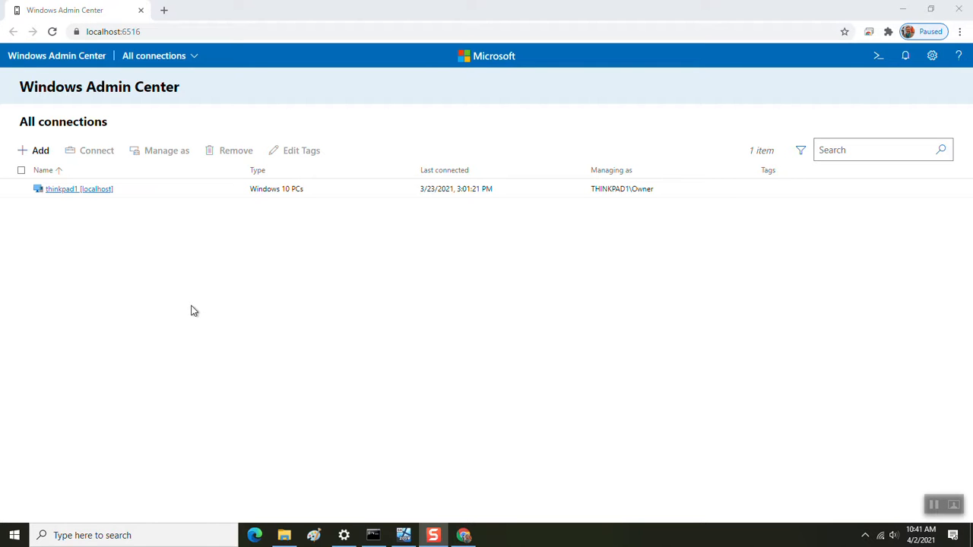
{"action": "mouse_move", "coordinate": [200, 313]}
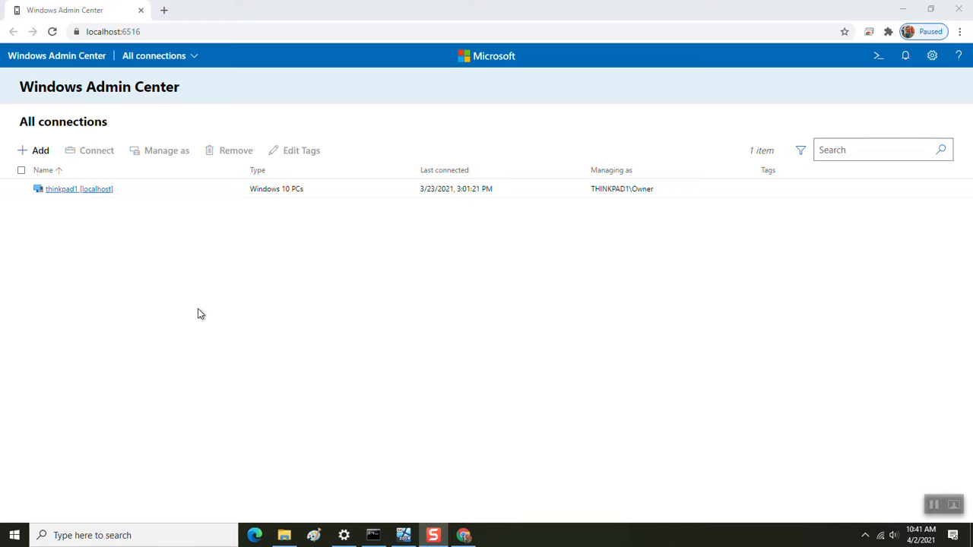
{"action": "mouse_move", "coordinate": [198, 308]}
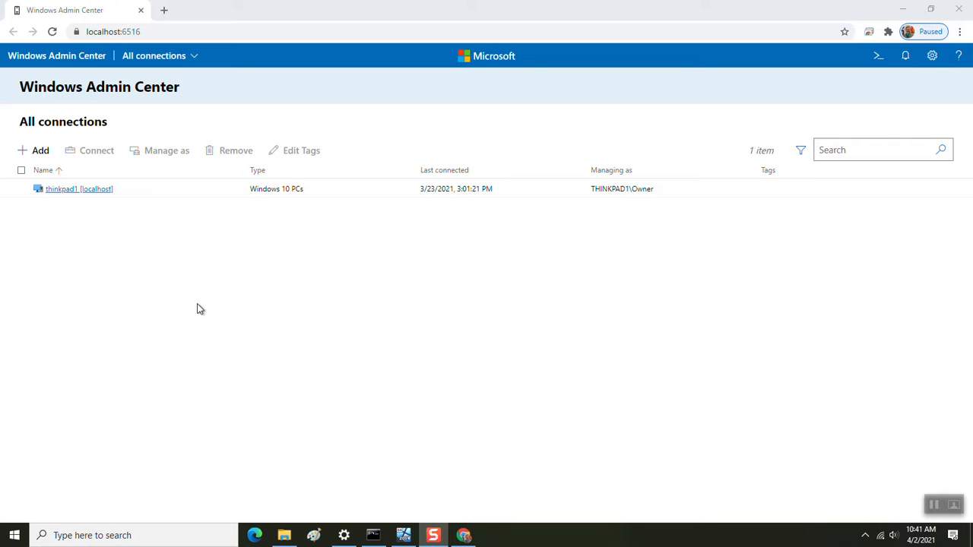
{"action": "mouse_move", "coordinate": [203, 305]}
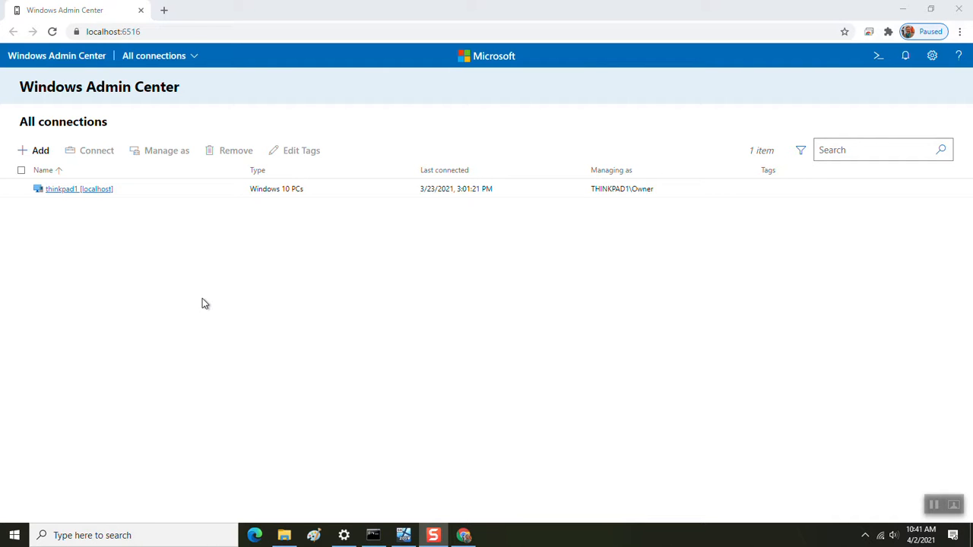
{"action": "mouse_move", "coordinate": [209, 305]}
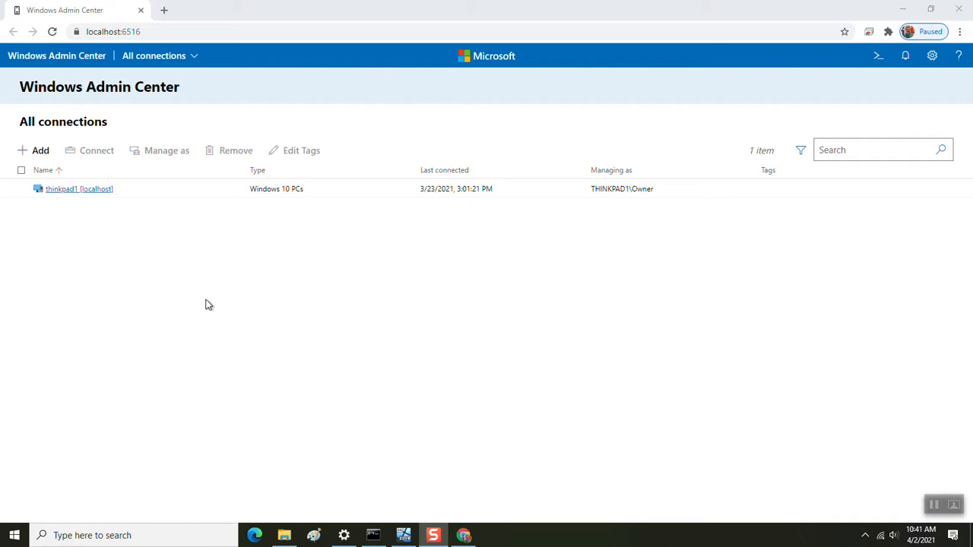
{"action": "mouse_move", "coordinate": [237, 323]}
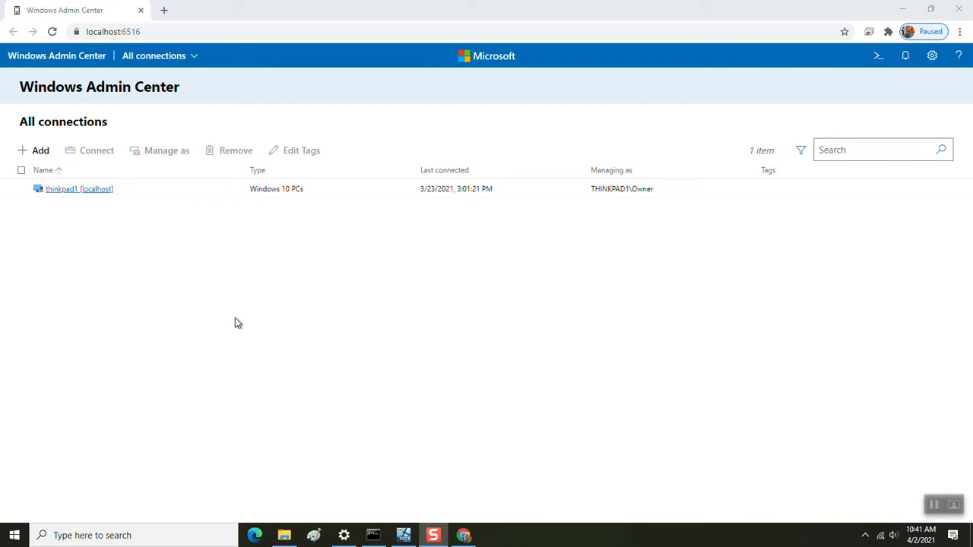
{"action": "mouse_move", "coordinate": [325, 443]}
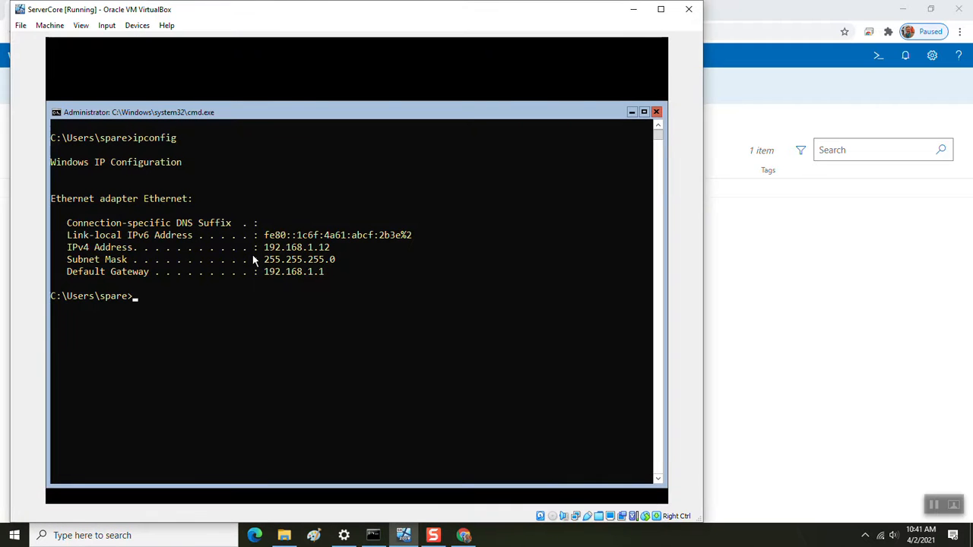
{"action": "mouse_move", "coordinate": [274, 161]}
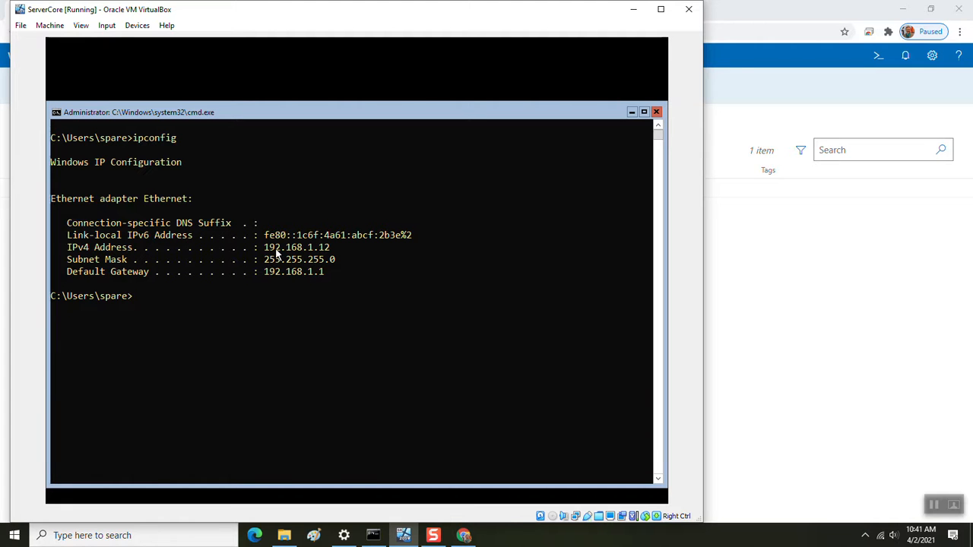
{"action": "mouse_move", "coordinate": [430, 274]}
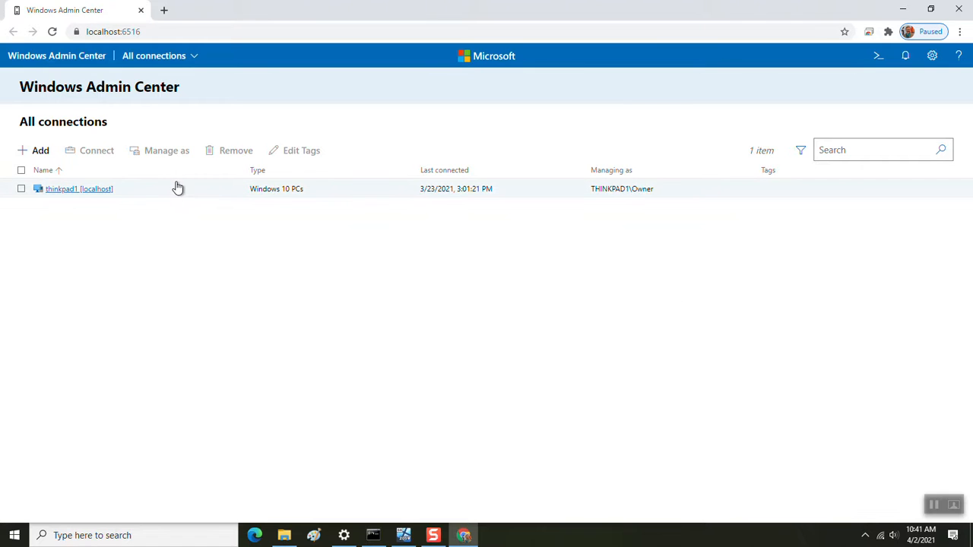
{"action": "mouse_move", "coordinate": [273, 309]}
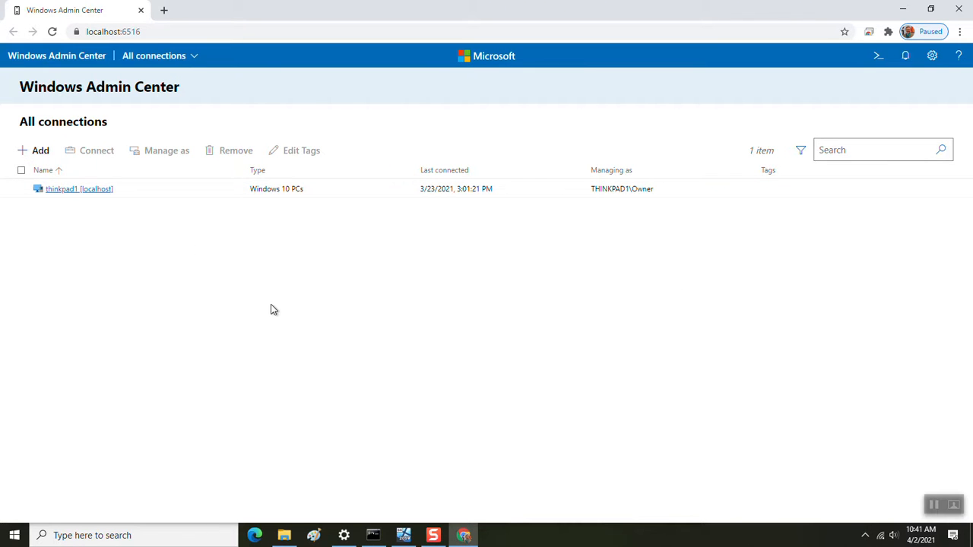
{"action": "mouse_move", "coordinate": [278, 308]}
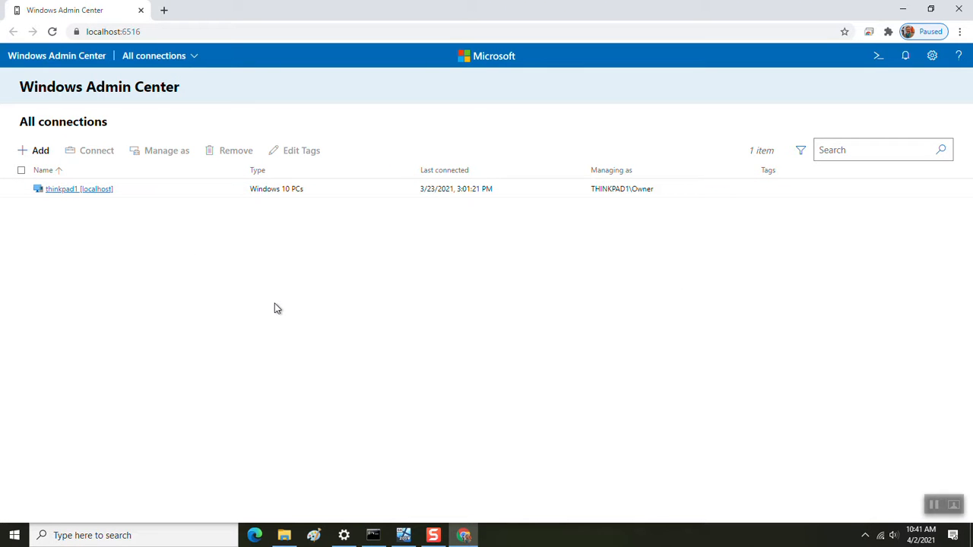
{"action": "mouse_move", "coordinate": [426, 358]}
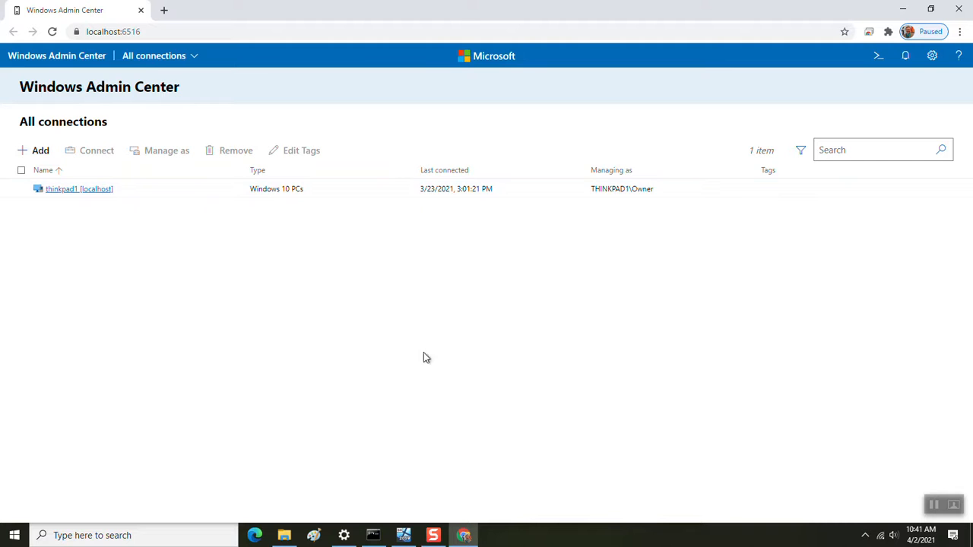
Check that the Wi-Fi IPv4 DNS servers include 192.168.1.12, then return to Admin Center
{"action": "left_click", "coordinate": [373, 535]}
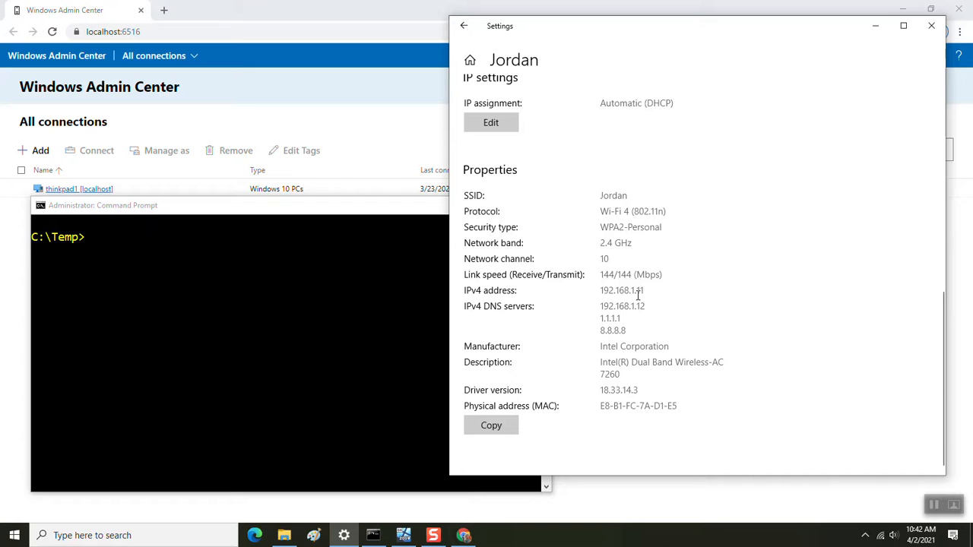
{"action": "left_click", "coordinate": [928, 25]}
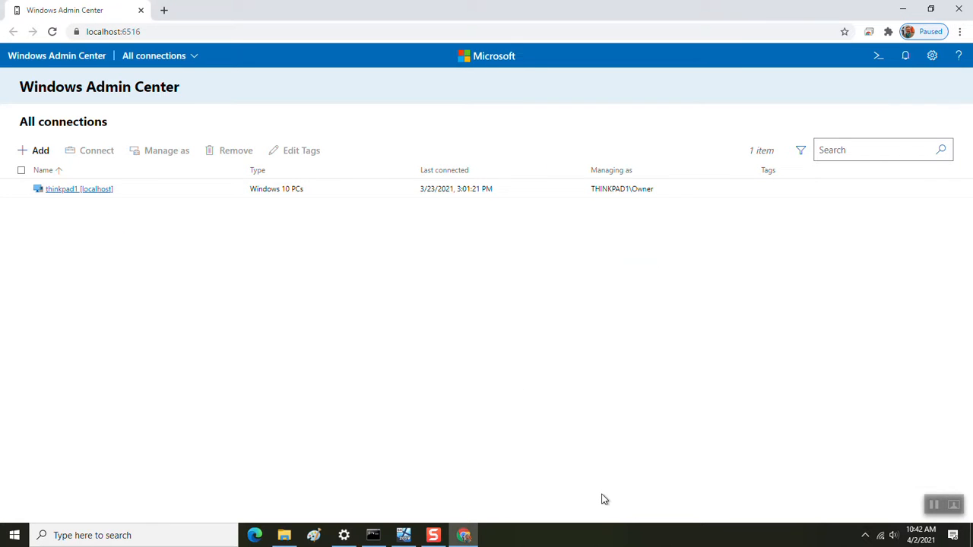
{"action": "mouse_move", "coordinate": [602, 512]}
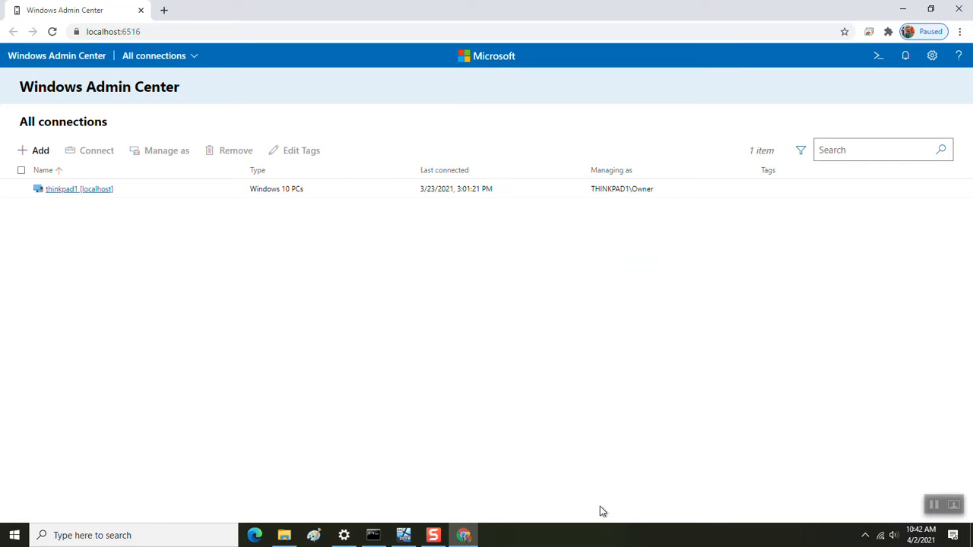
{"action": "mouse_move", "coordinate": [605, 485]}
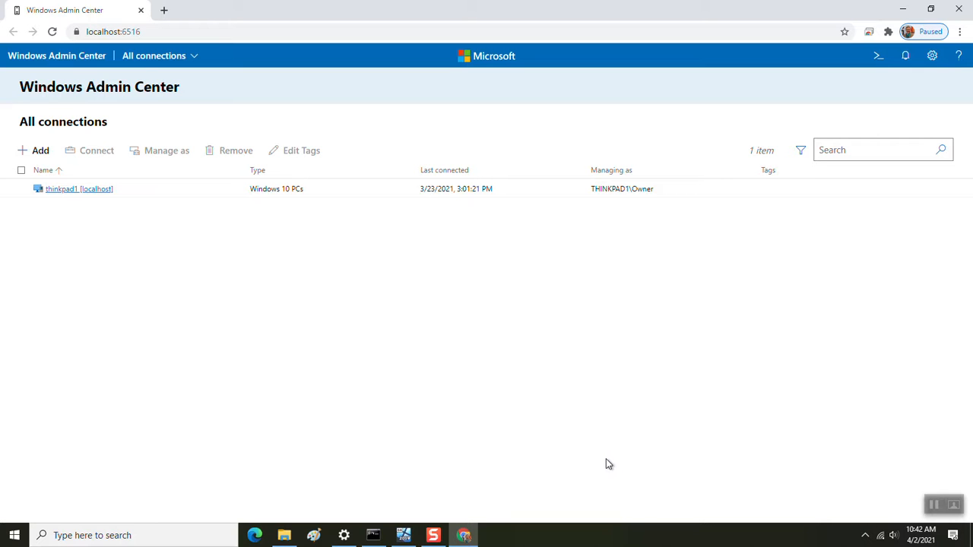
{"action": "mouse_move", "coordinate": [159, 278]}
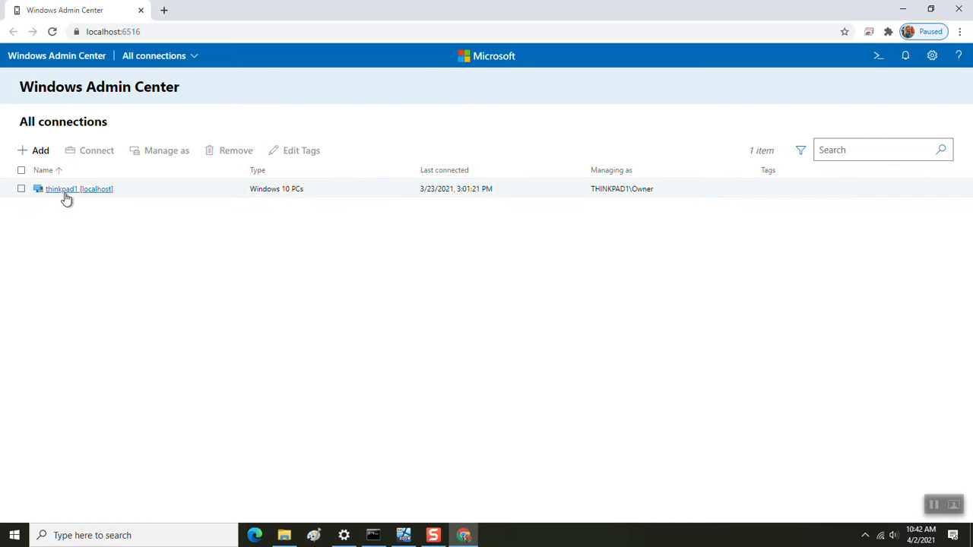
{"action": "mouse_move", "coordinate": [124, 320]}
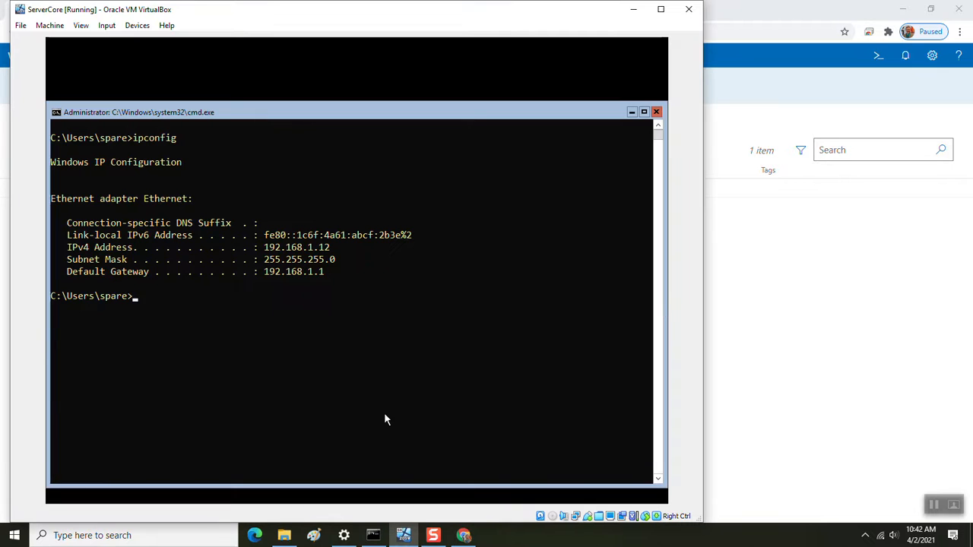
{"action": "mouse_move", "coordinate": [385, 417]}
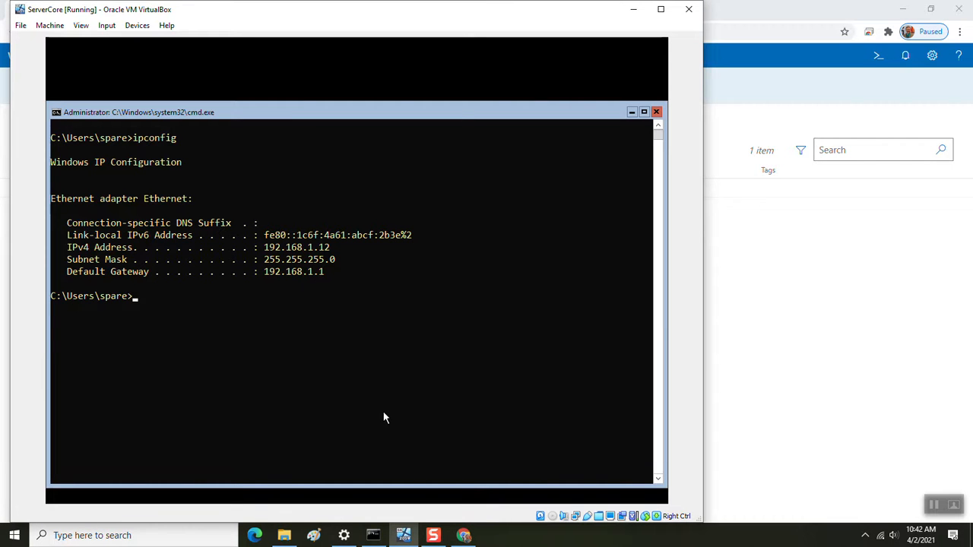
Launch Notepad on the ServerCore VM and open C:\Windows\System32\drivers\etc\hosts using All Files
{"action": "type", "text": "notepad.e"}
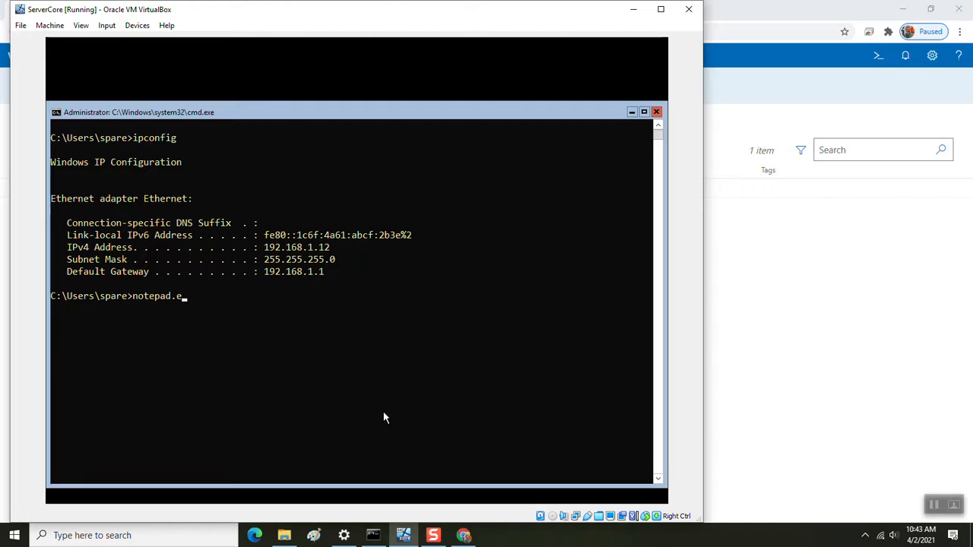
{"action": "key", "text": "Enter"}
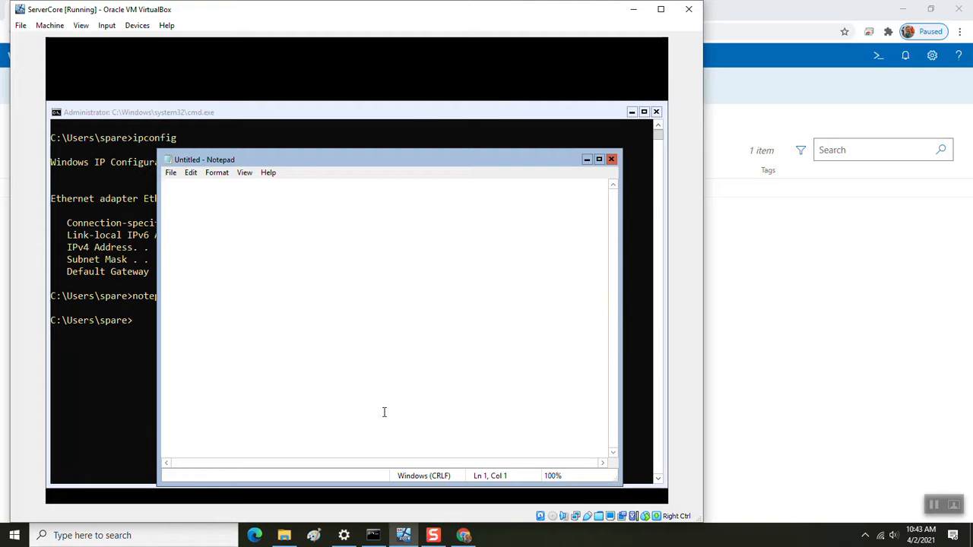
{"action": "mouse_move", "coordinate": [137, 152]}
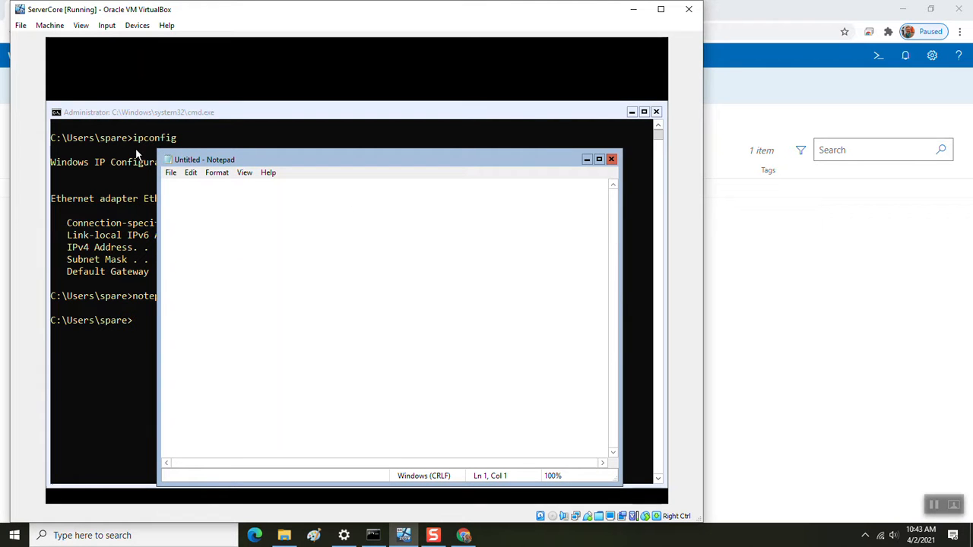
{"action": "left_click", "coordinate": [171, 173]}
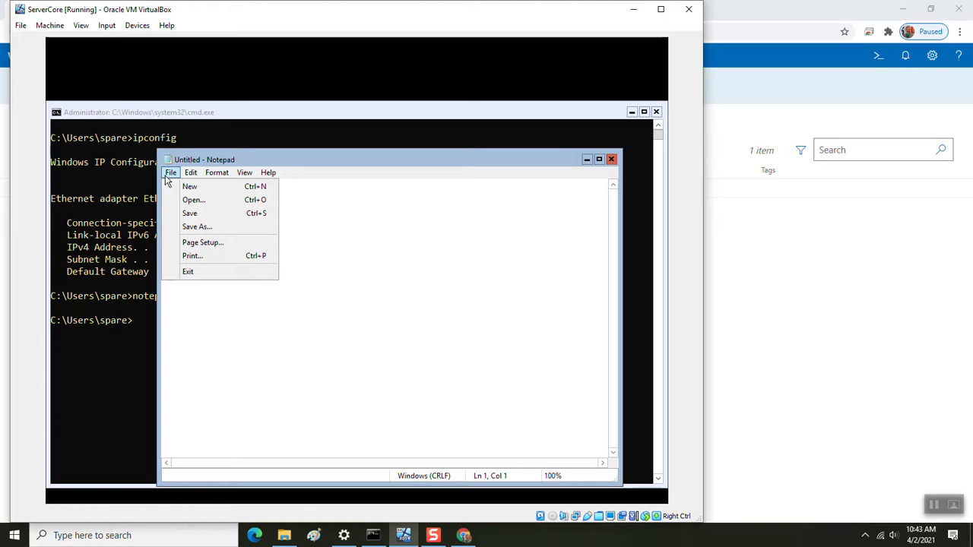
{"action": "left_click", "coordinate": [194, 199]}
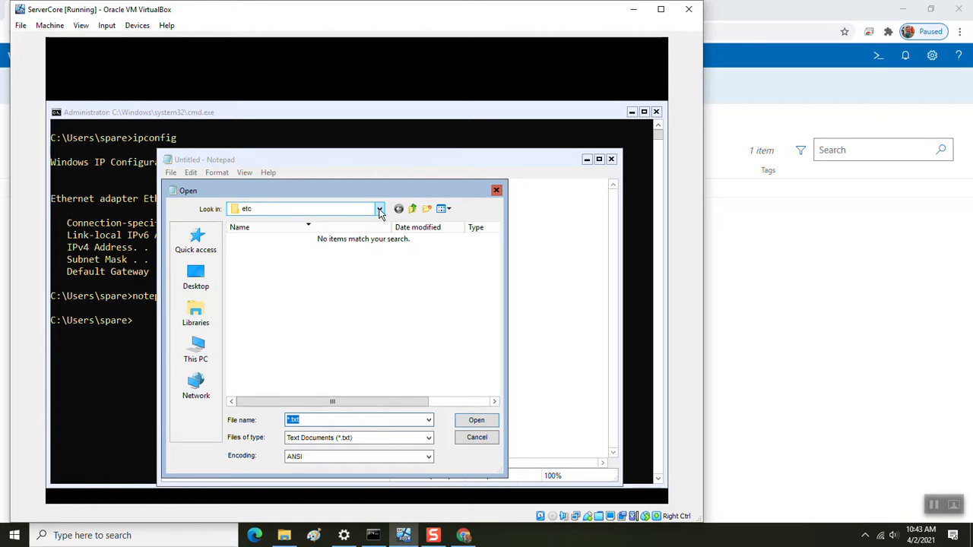
{"action": "left_click", "coordinate": [379, 208]}
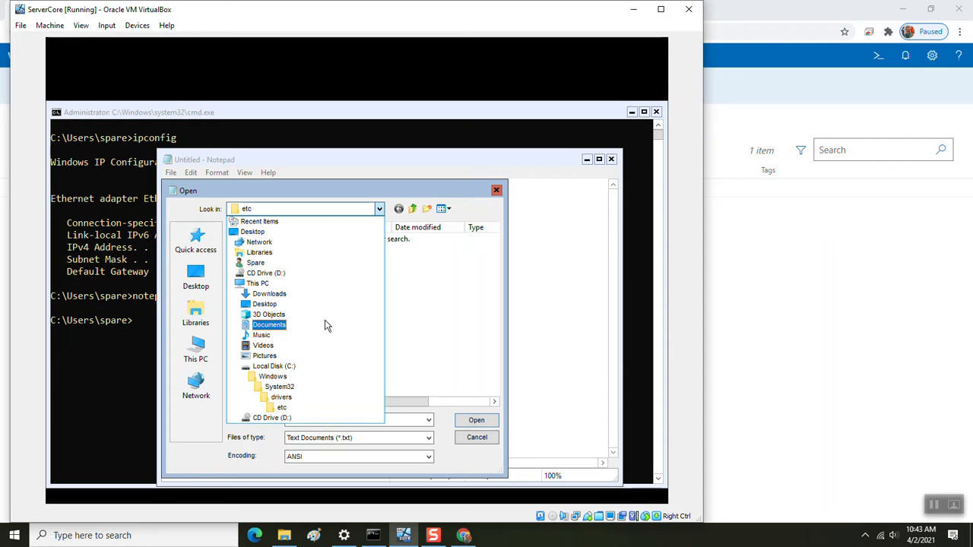
{"action": "left_click", "coordinate": [280, 397]}
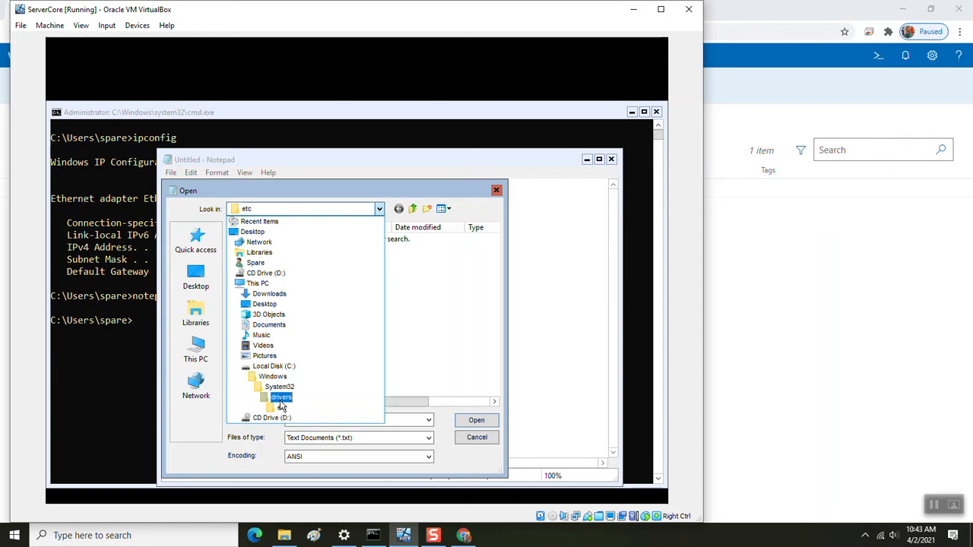
{"action": "double_click", "coordinate": [280, 397]}
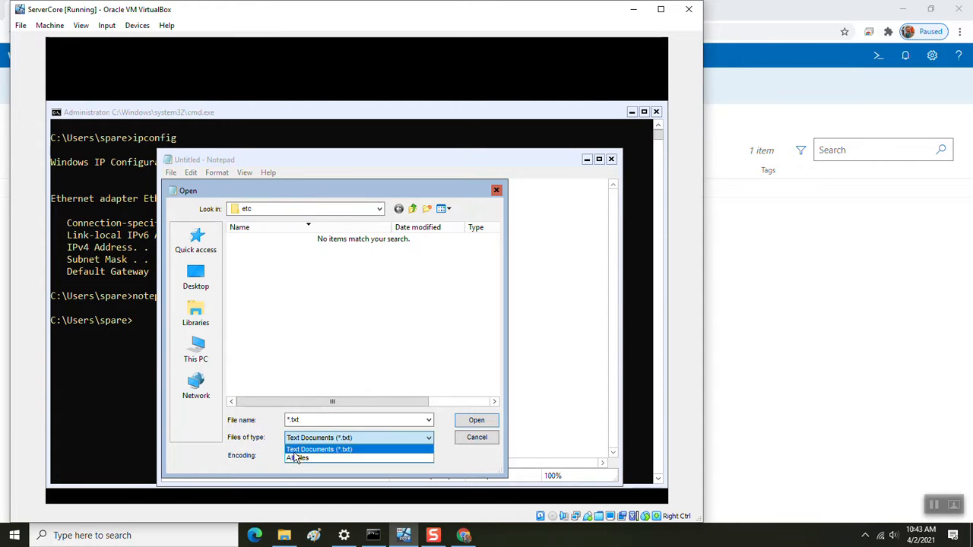
{"action": "left_click", "coordinate": [297, 457]}
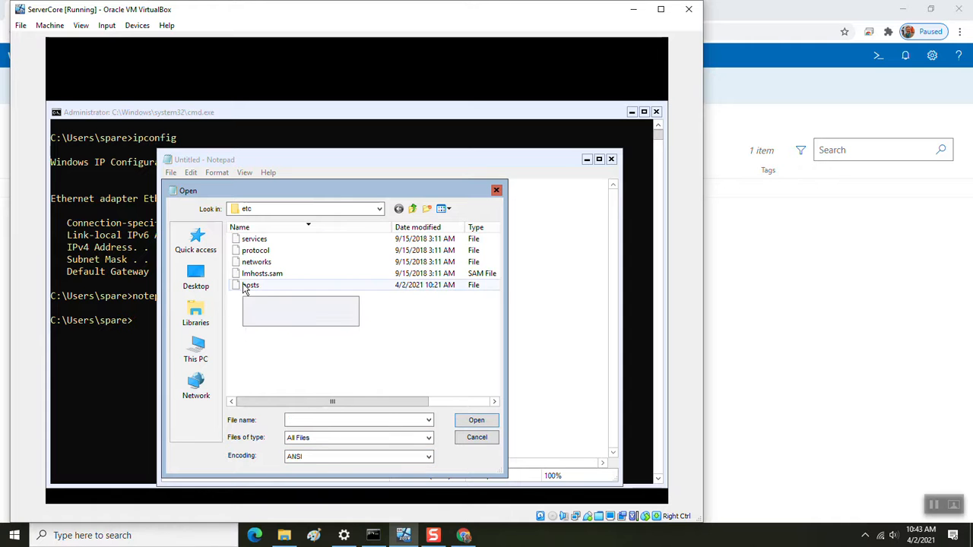
{"action": "double_click", "coordinate": [250, 284]}
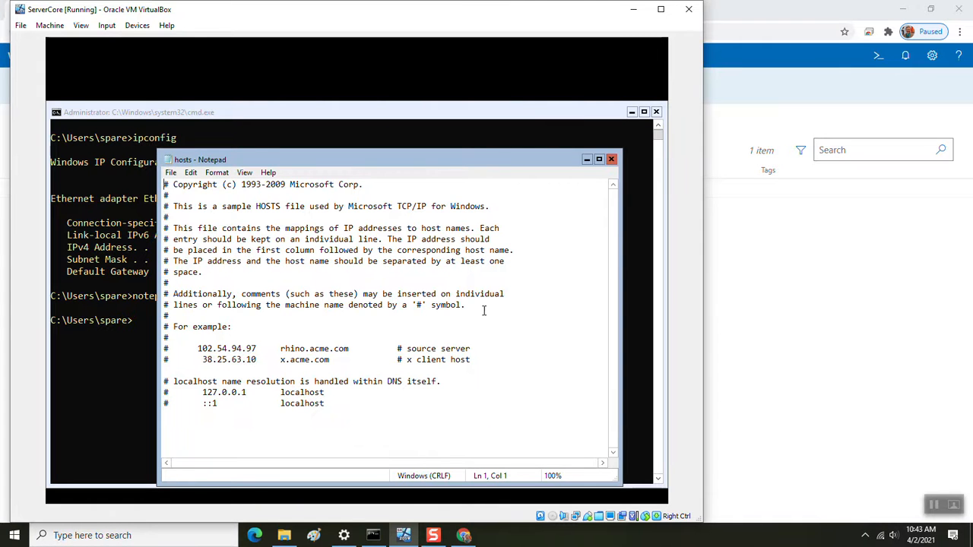
Add the line '192.168.1.11 Thinkpad1' below the example entries in hosts
{"action": "left_click", "coordinate": [494, 360]}
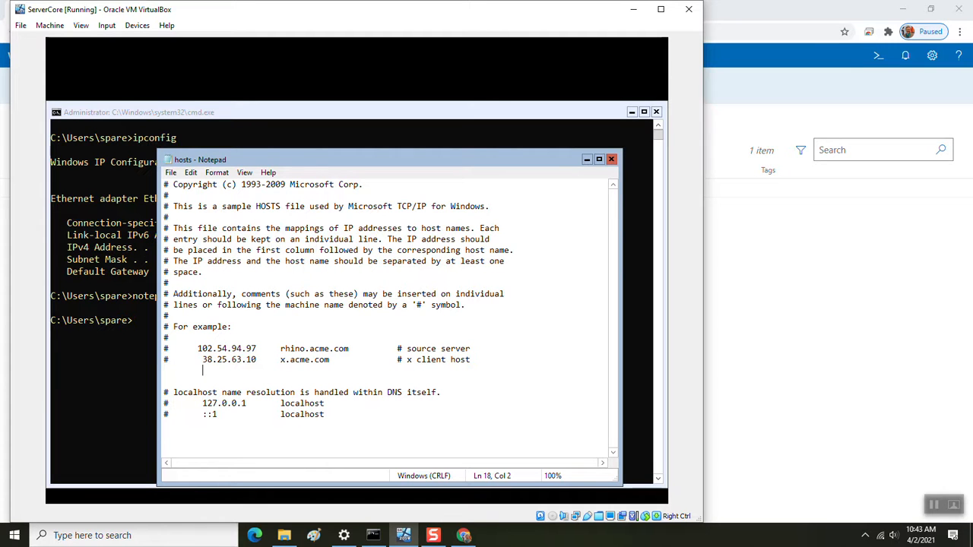
{"action": "type", "text": "192."}
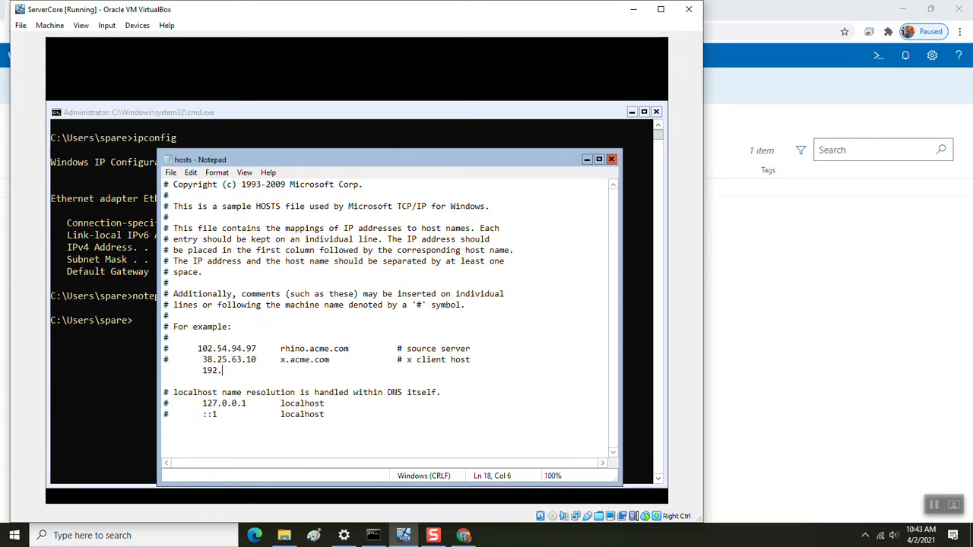
{"action": "type", "text": "1"}
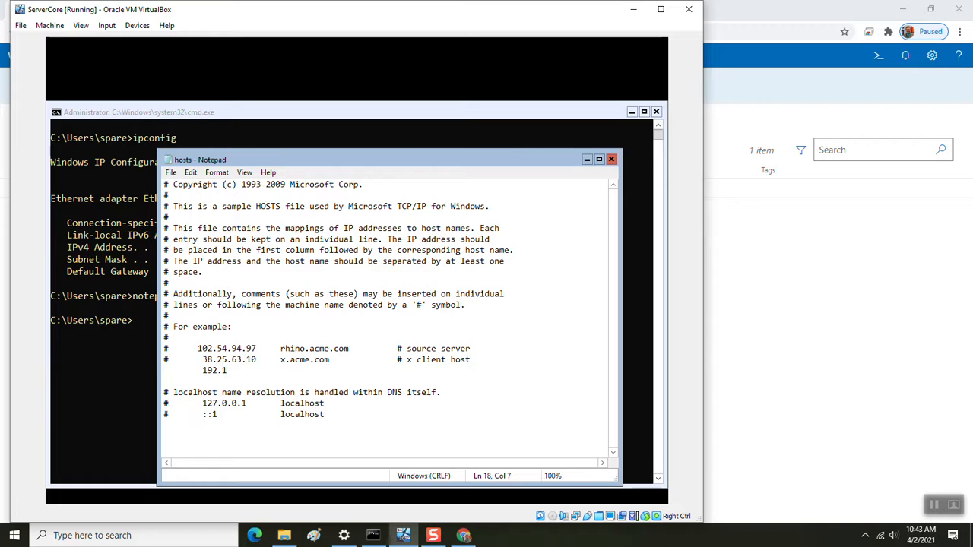
{"action": "type", "text": "68.1."}
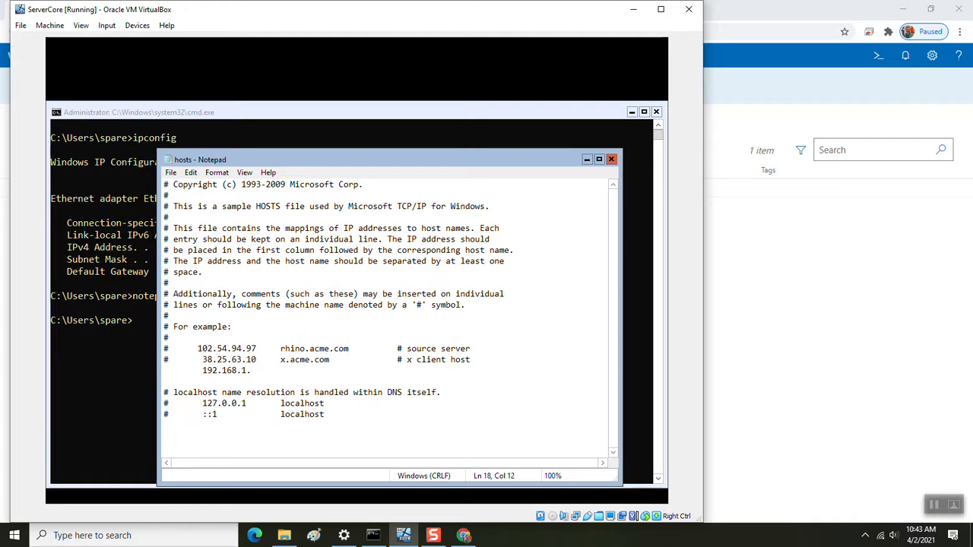
{"action": "type", "text": "11"}
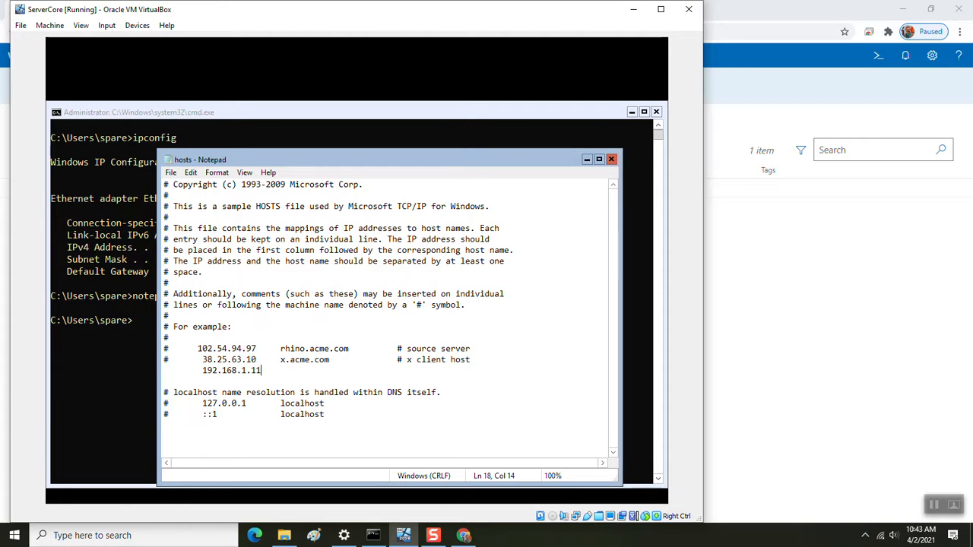
{"action": "type", "text": "Thinkpad"}
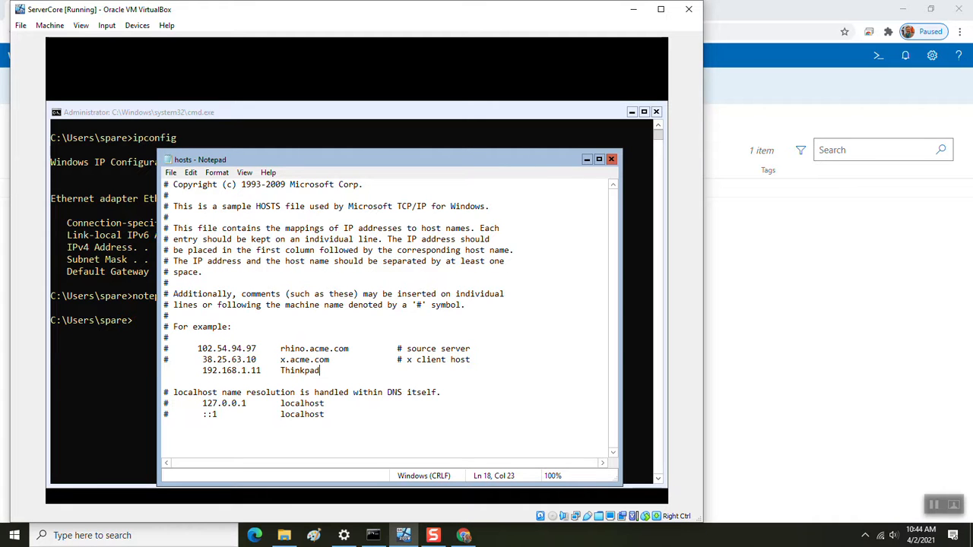
{"action": "type", "text": "1"}
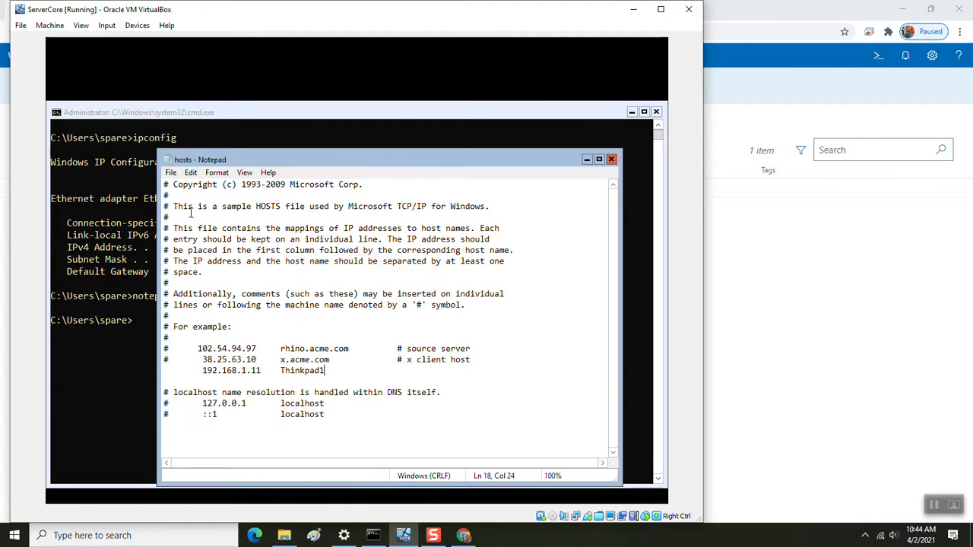
{"action": "mouse_move", "coordinate": [492, 238]}
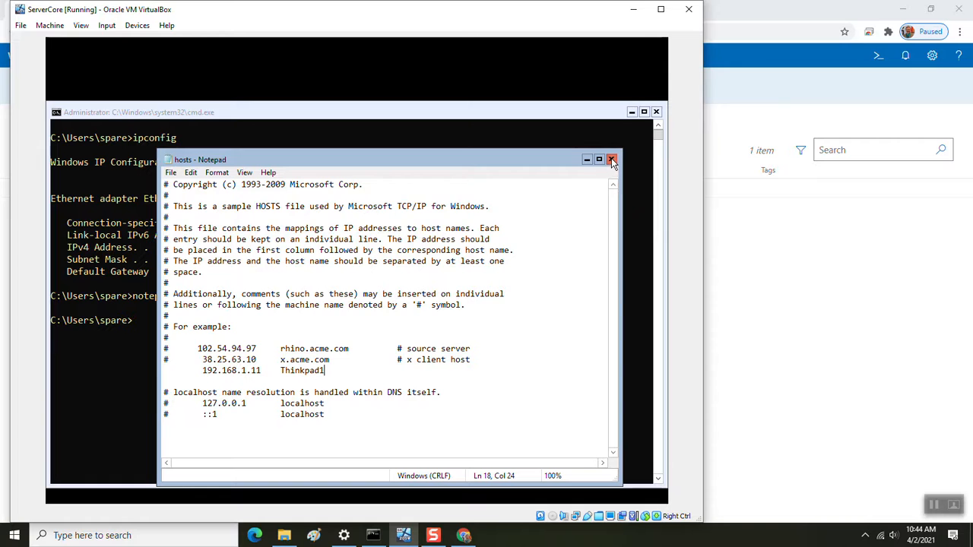
Close the hosts file and flush the server's DNS cache with ipconfig /flushdns
{"action": "left_click", "coordinate": [612, 159]}
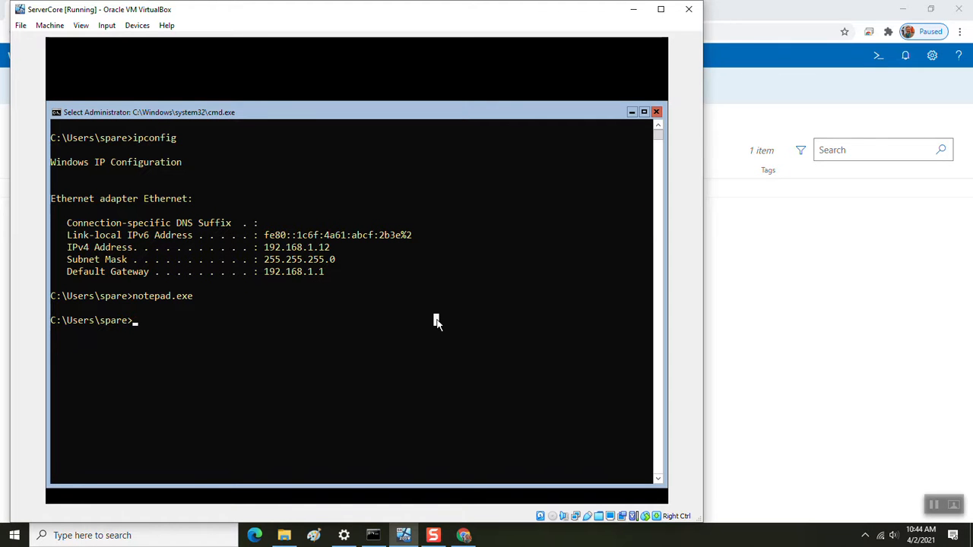
{"action": "type", "text": "ipconfig /"}
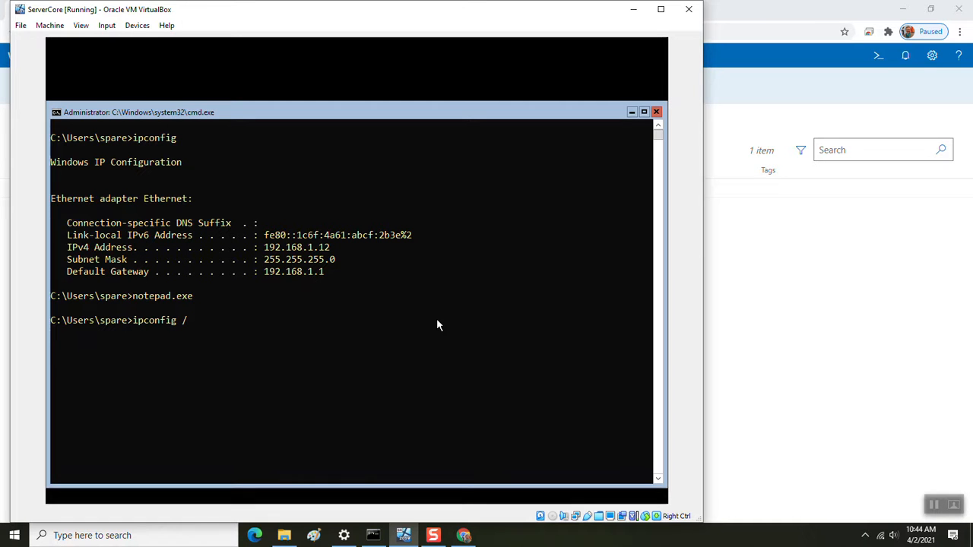
{"action": "type", "text": "flushdns"}
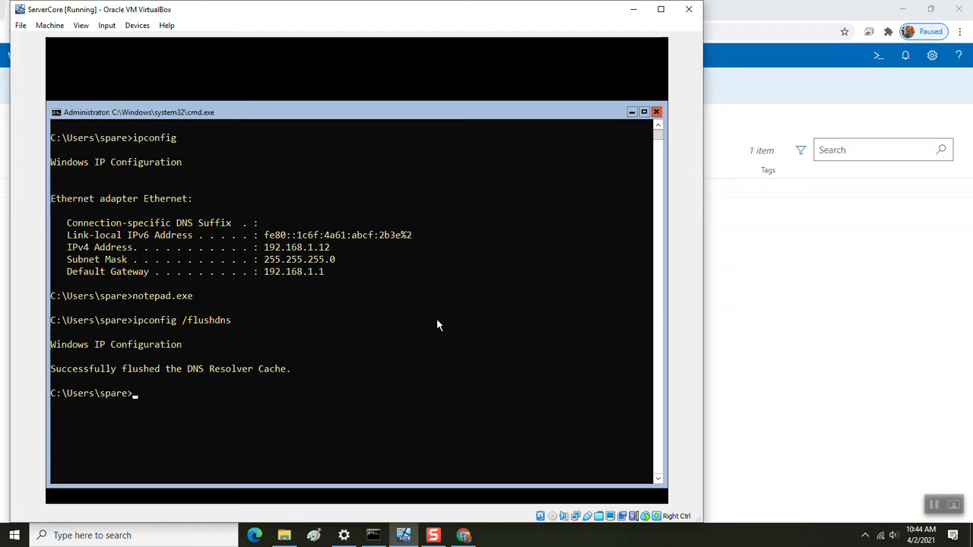
Ping Thinkpad1 to confirm it replies at 192.168.1.11
{"action": "type", "text": "ping T"}
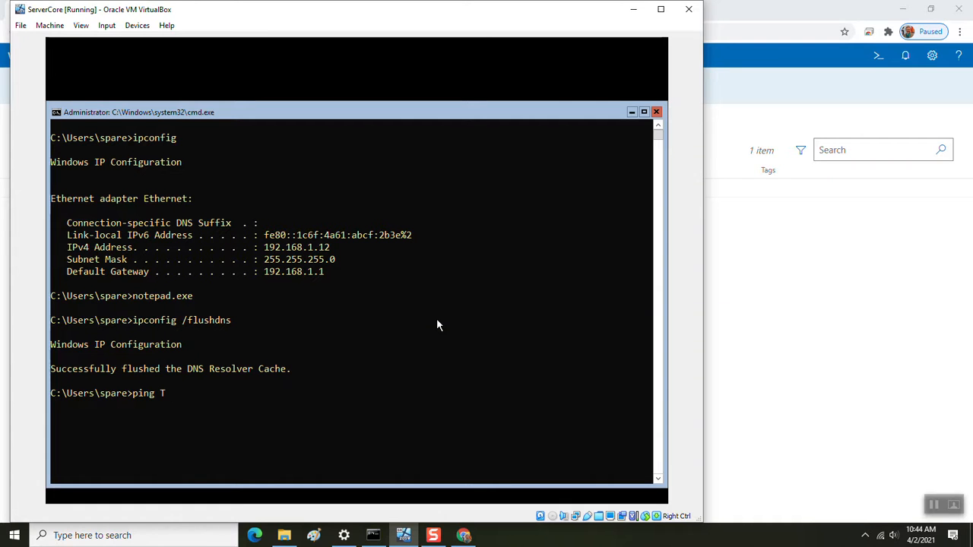
{"action": "type", "text": "hinkpad"}
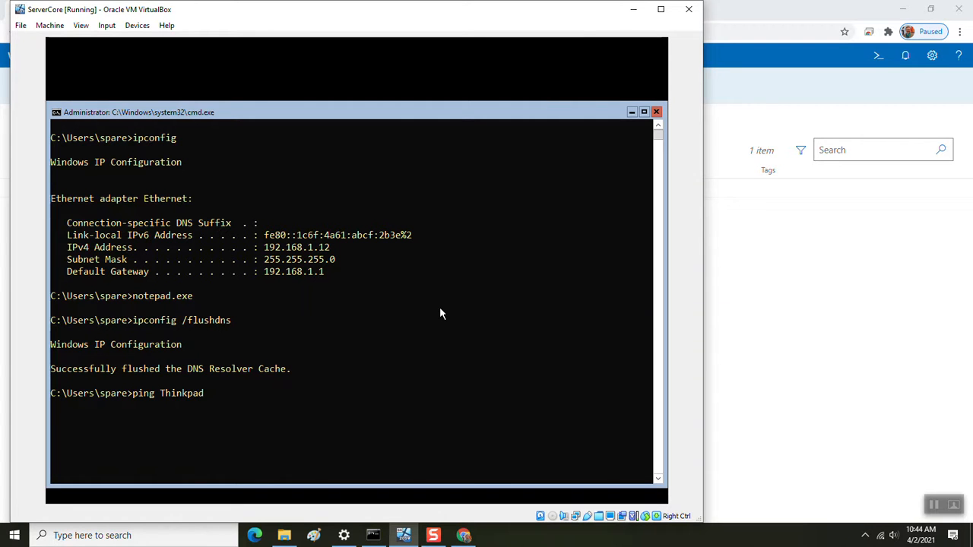
{"action": "type", "text": "1"}
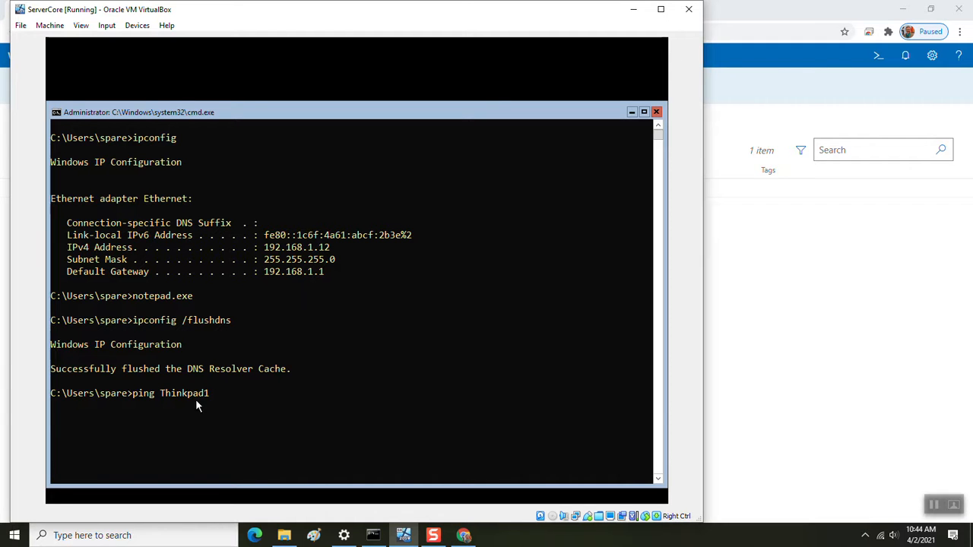
{"action": "mouse_move", "coordinate": [310, 385]}
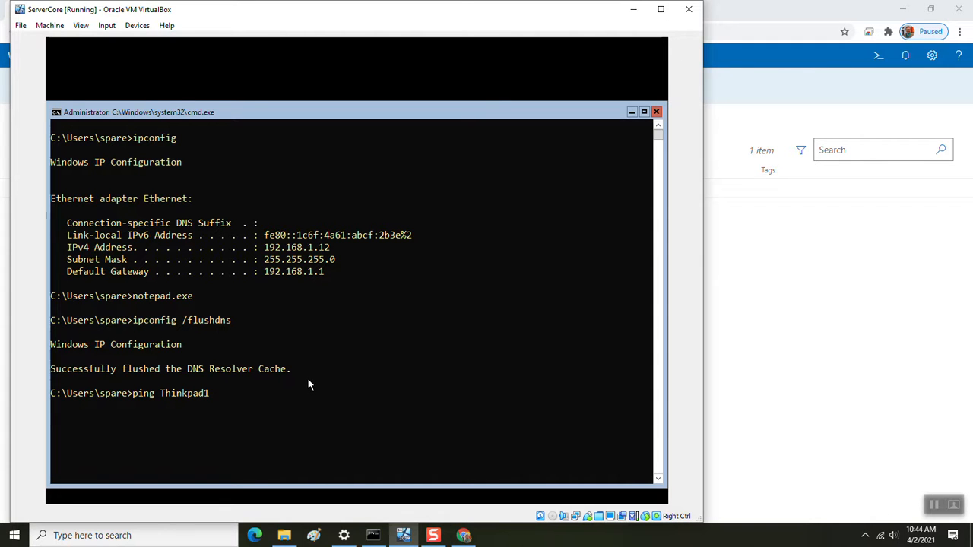
{"action": "mouse_move", "coordinate": [339, 370]}
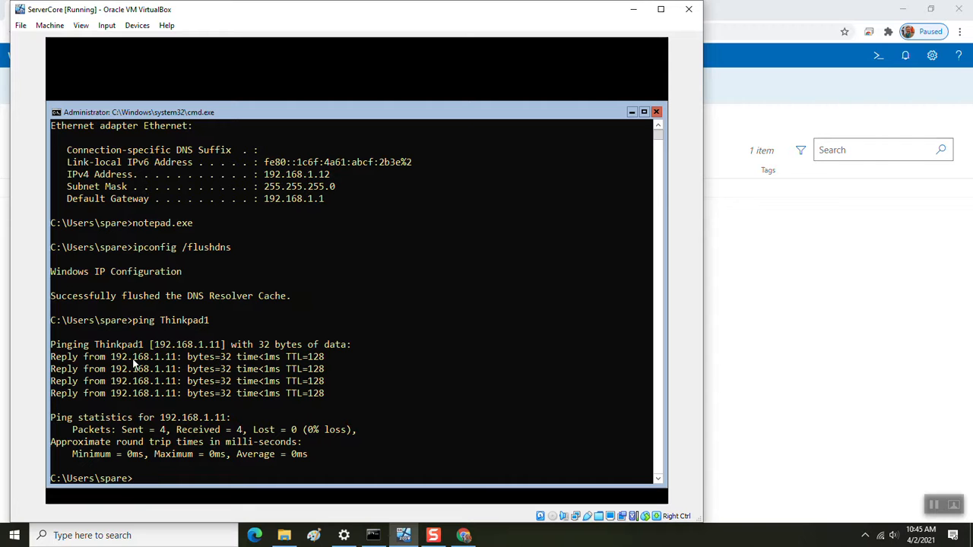
{"action": "mouse_move", "coordinate": [166, 344]}
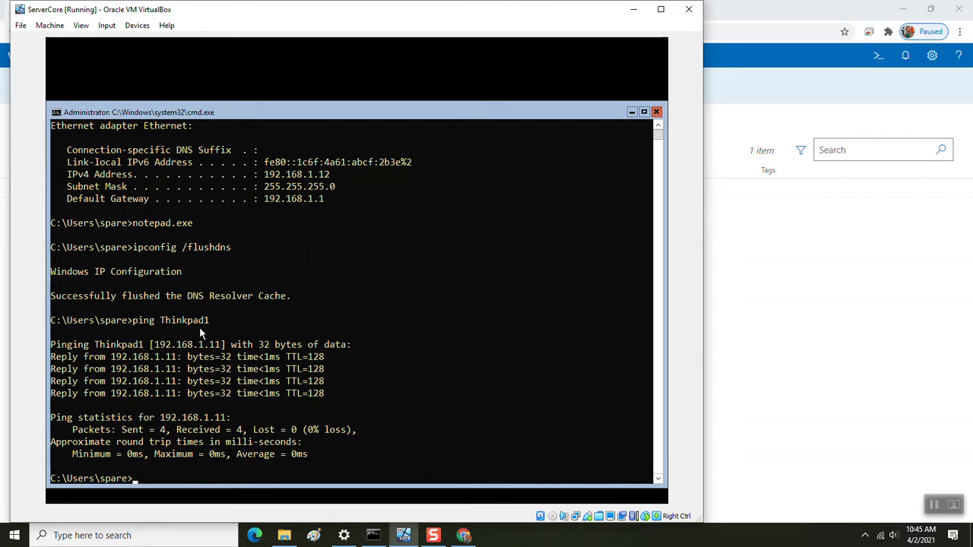
{"action": "mouse_move", "coordinate": [184, 326]}
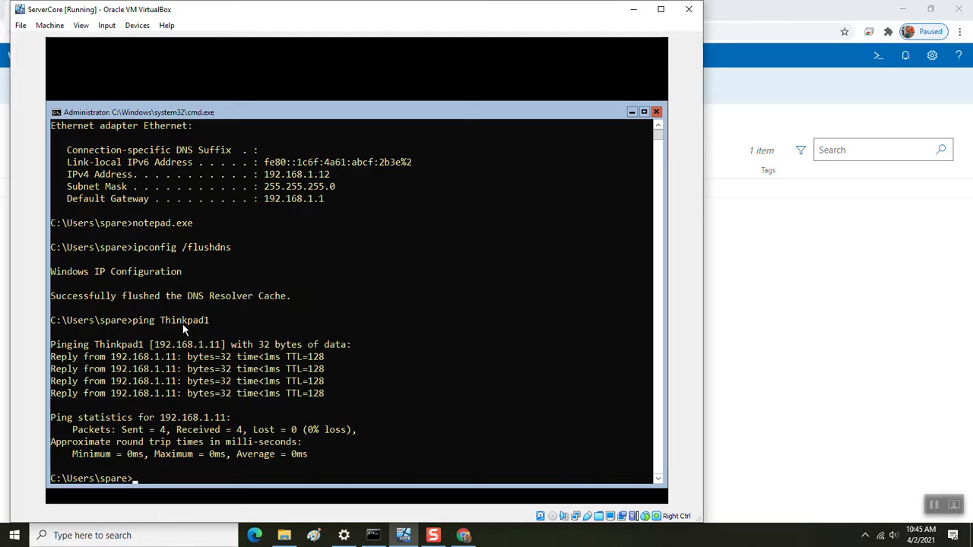
{"action": "mouse_move", "coordinate": [189, 337]}
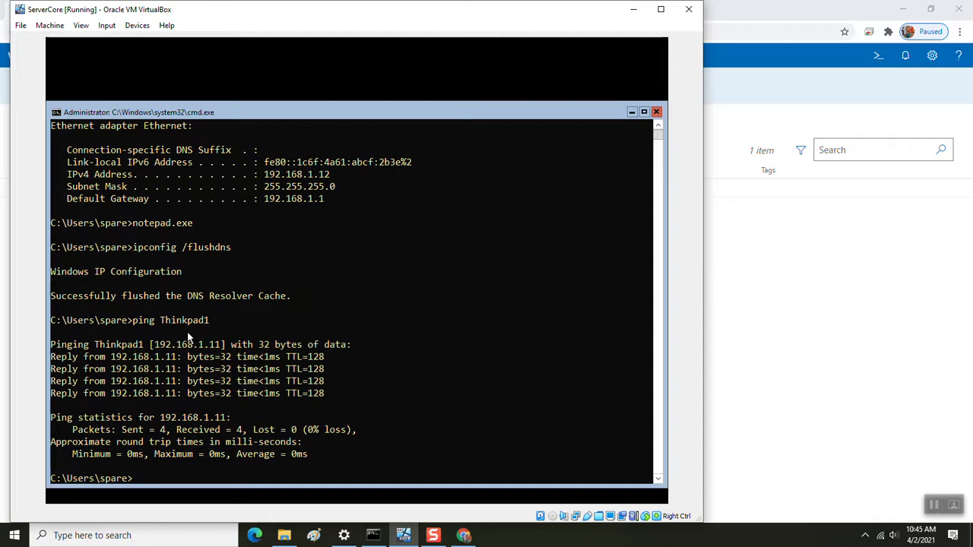
{"action": "mouse_move", "coordinate": [204, 337]}
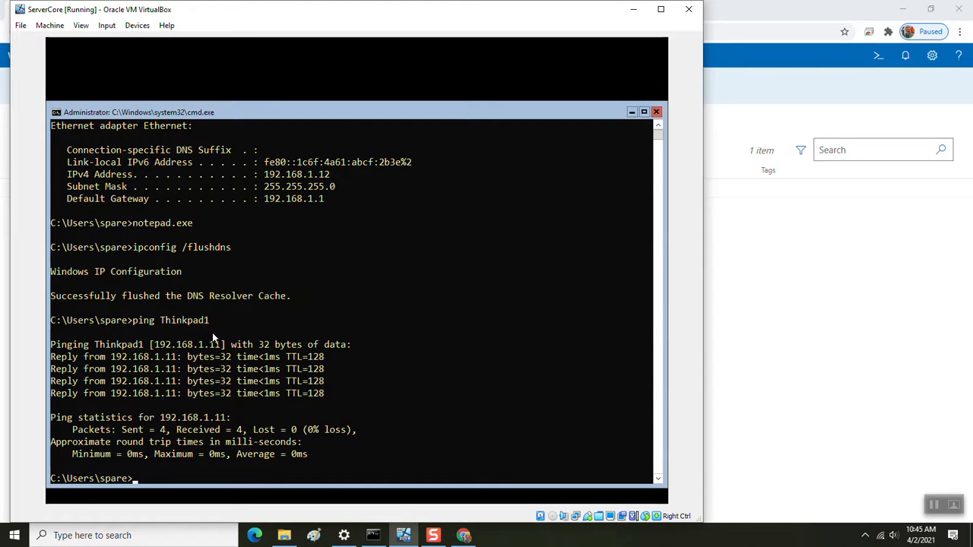
Run Notepad as administrator on the host and open the hosts file with All Files shown
{"action": "left_click", "coordinate": [10, 536]}
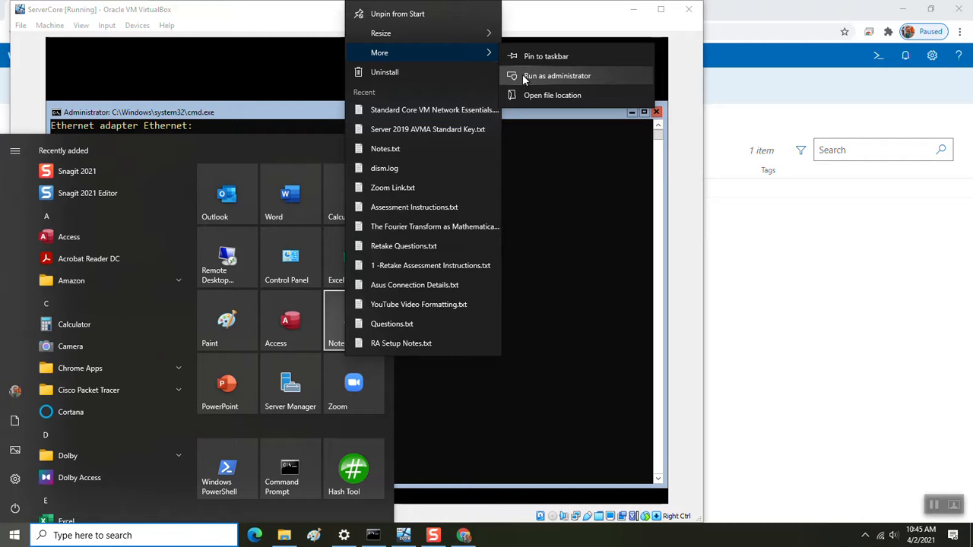
{"action": "left_click", "coordinate": [563, 76]}
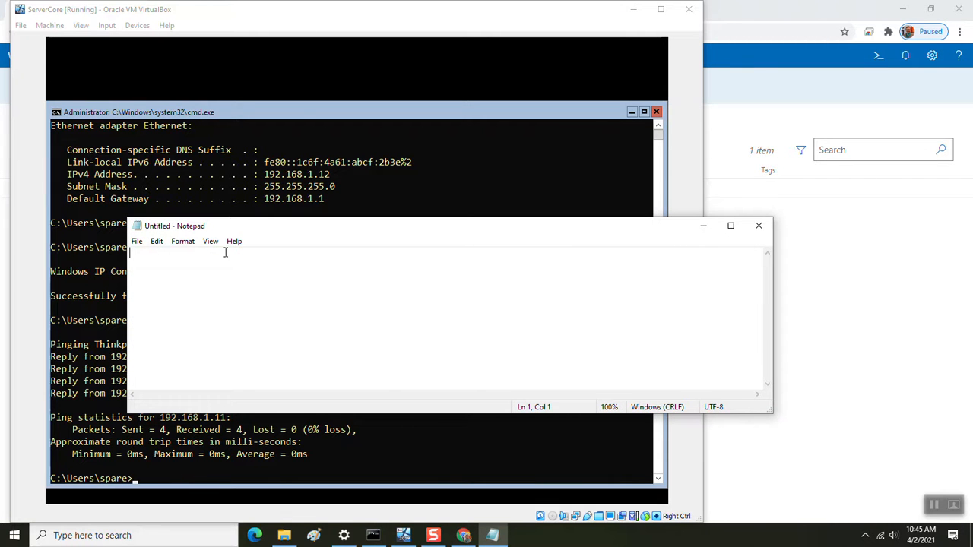
{"action": "mouse_move", "coordinate": [137, 247]}
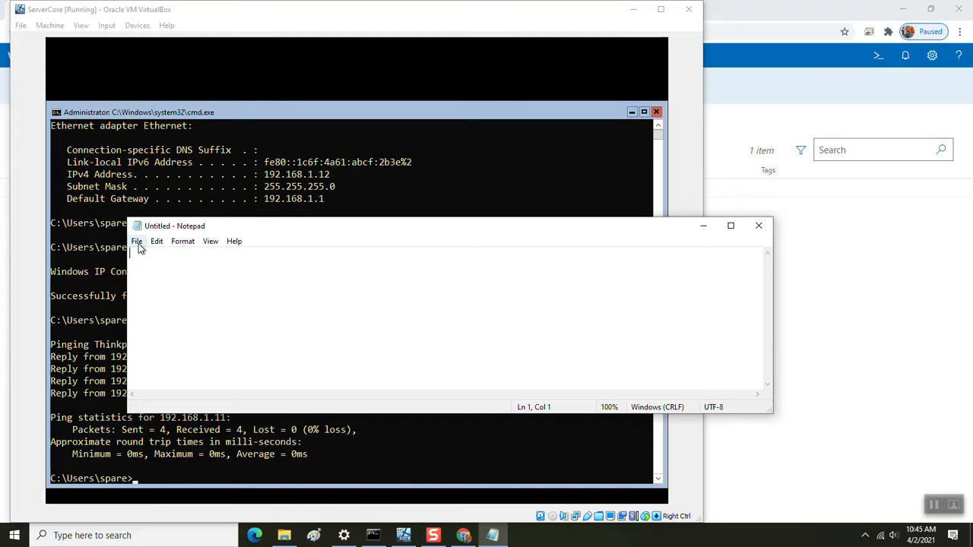
{"action": "left_click", "coordinate": [136, 241]}
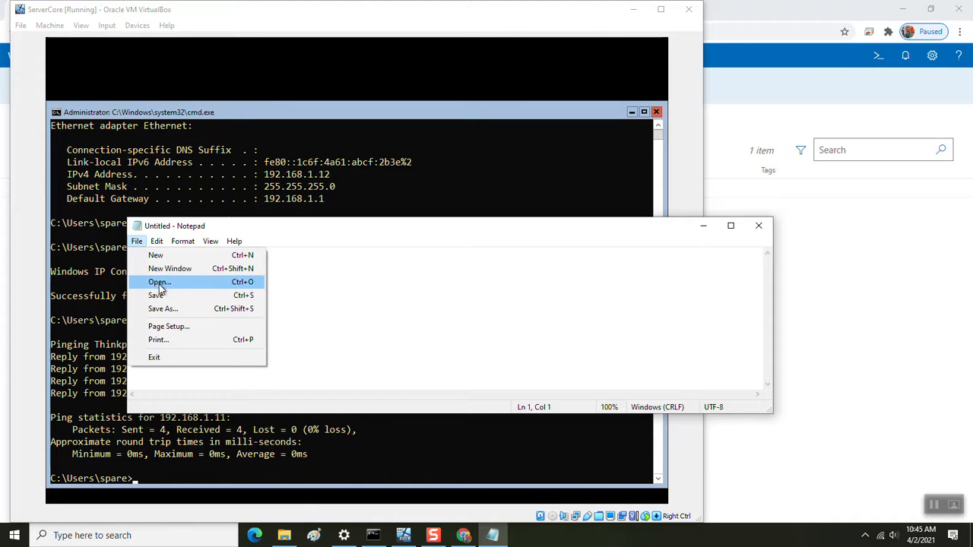
{"action": "left_click", "coordinate": [159, 282]}
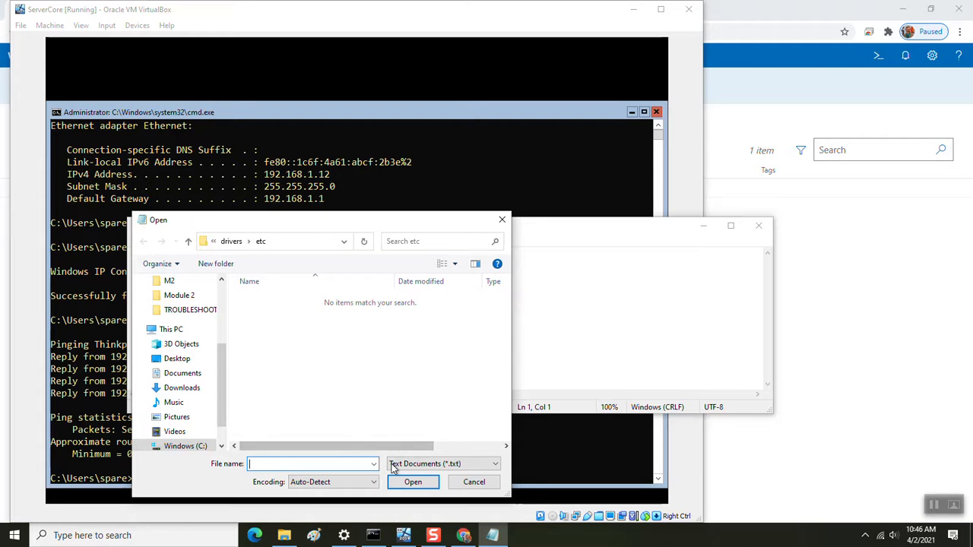
{"action": "left_click", "coordinate": [444, 464]}
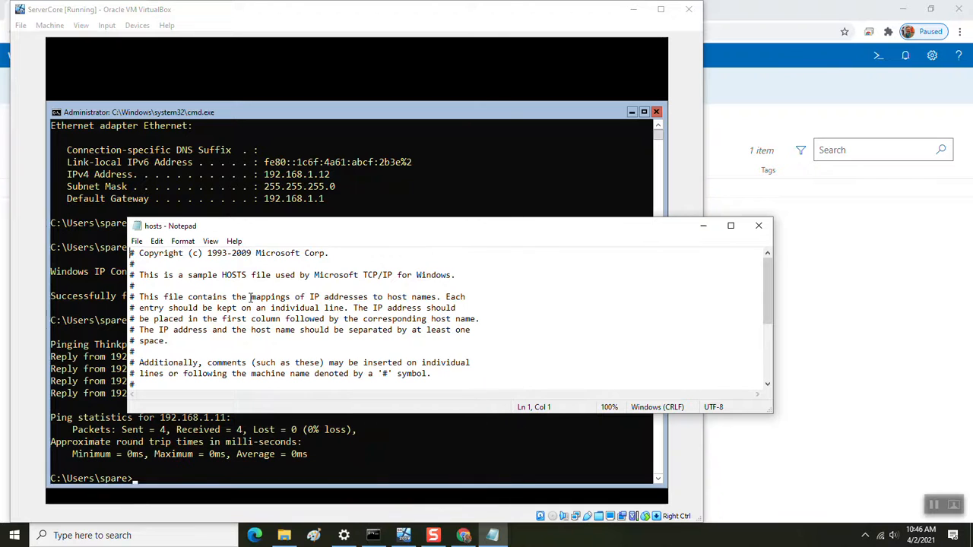
Add '192.168.1.12 StdSrv1' to the host's hosts file and save it
{"action": "scroll", "scroll_direction": "down", "scroll_amount": 3}
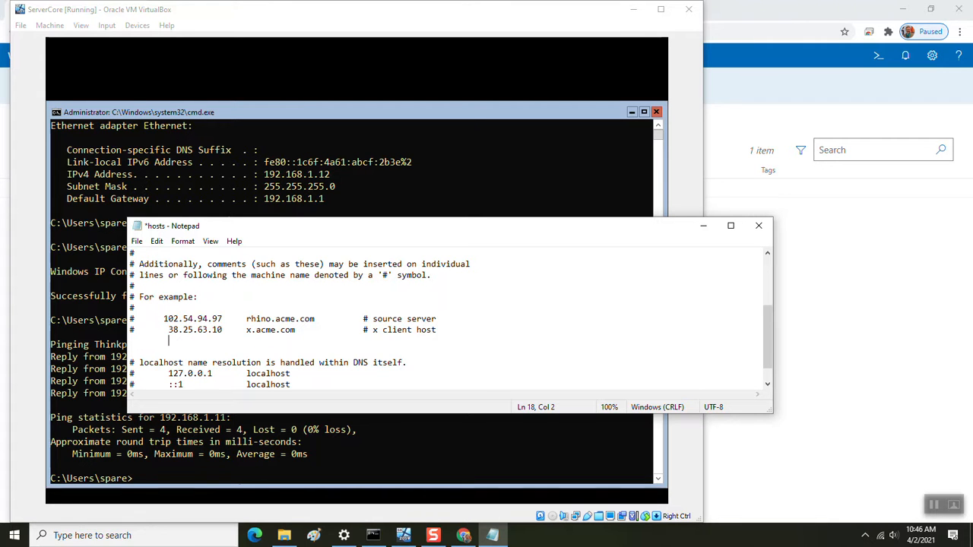
{"action": "type", "text": "192.168.1.12"}
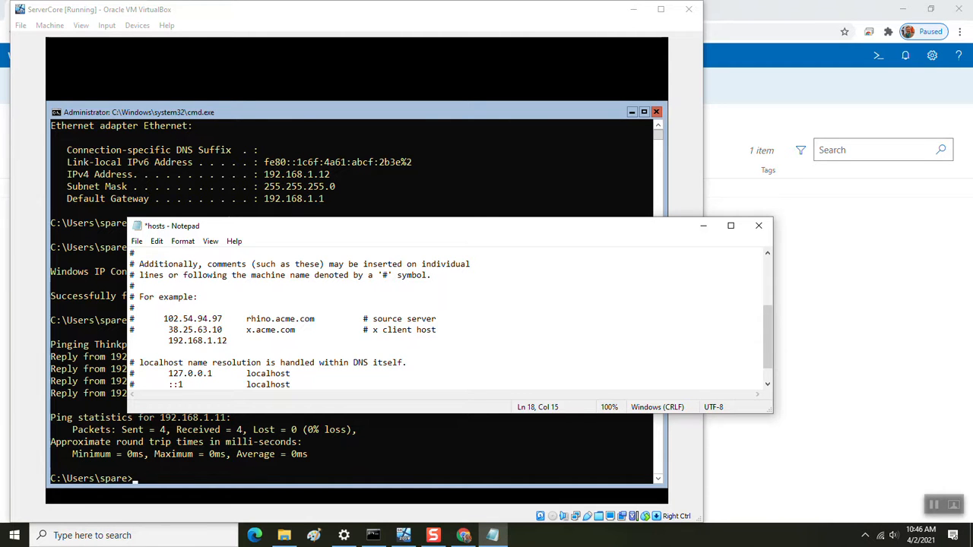
{"action": "type", "text": "StdSrv"}
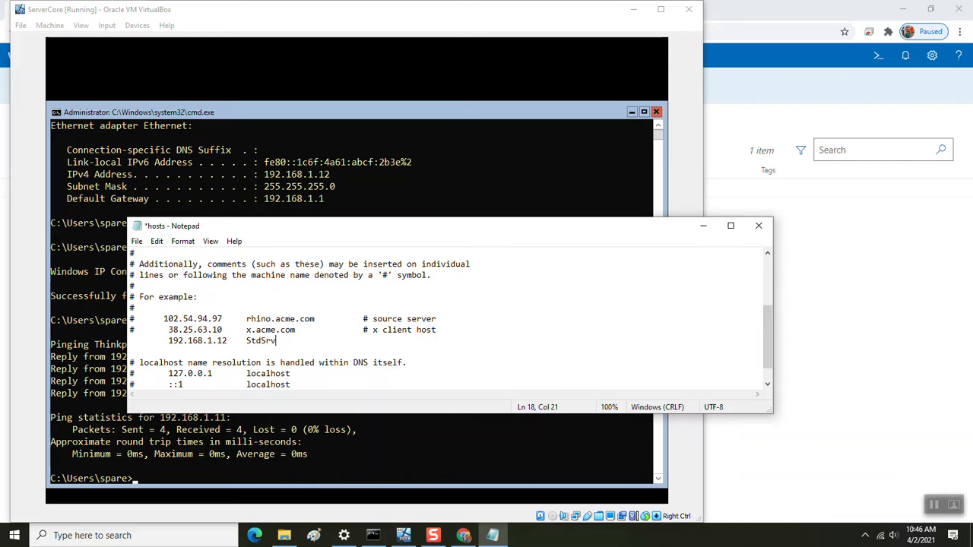
{"action": "type", "text": "1"}
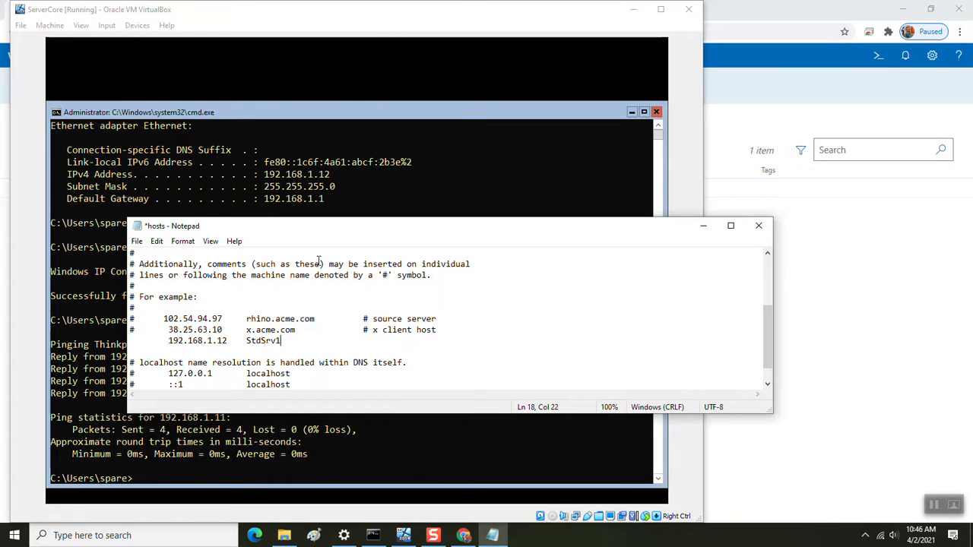
{"action": "left_click", "coordinate": [157, 241]}
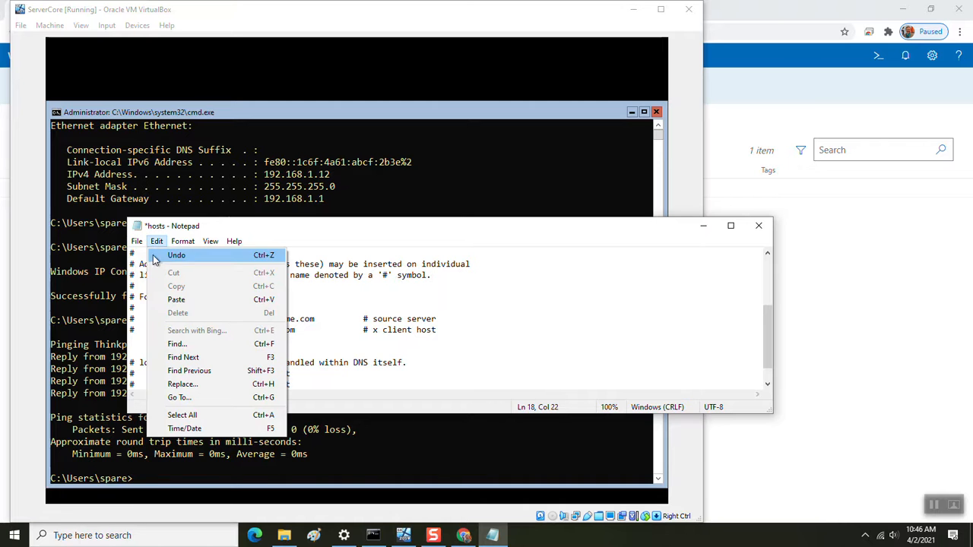
{"action": "left_click", "coordinate": [136, 241]}
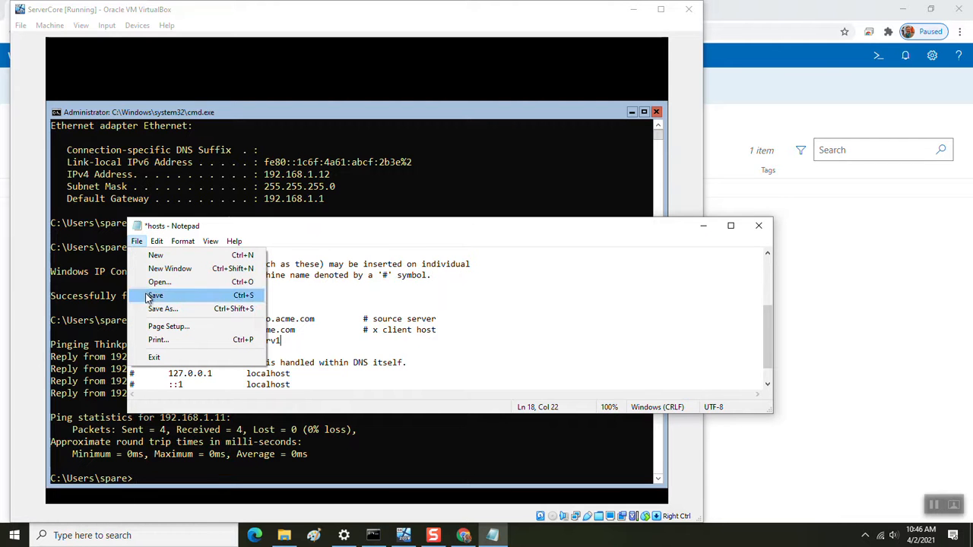
{"action": "left_click", "coordinate": [155, 295]}
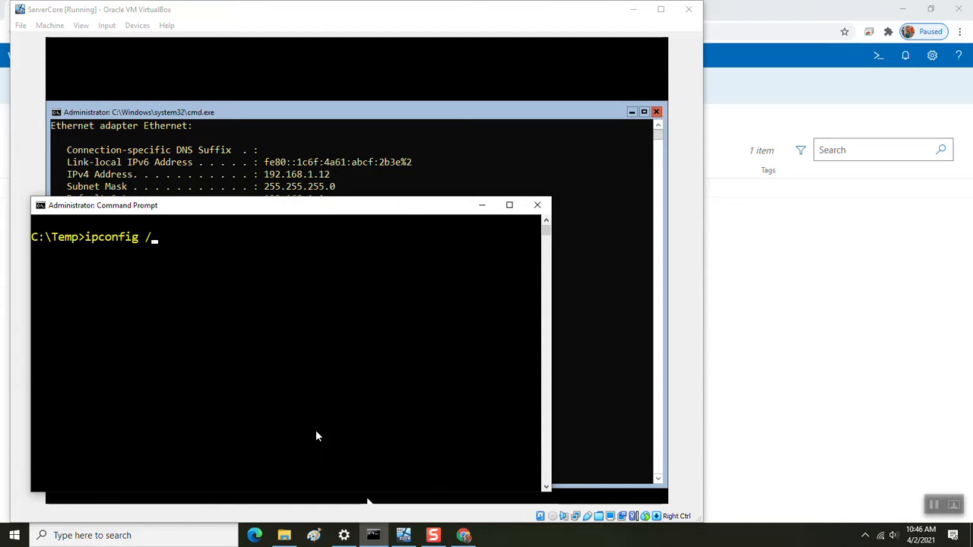
Run ipconfig /flushdns, then ping StdSrv1 to confirm replies from 192.168.1.12
{"action": "type", "text": "flushdns"}
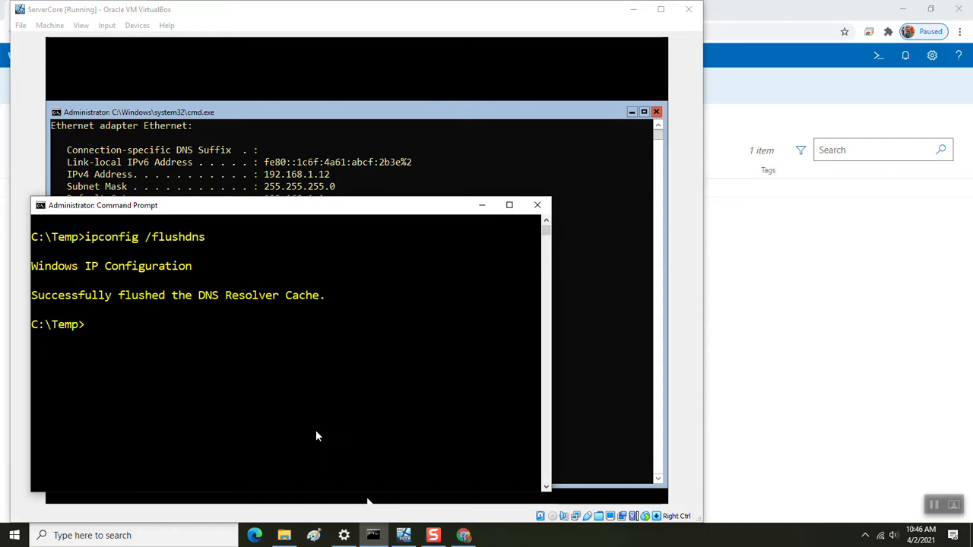
{"action": "type", "text": "ping St"}
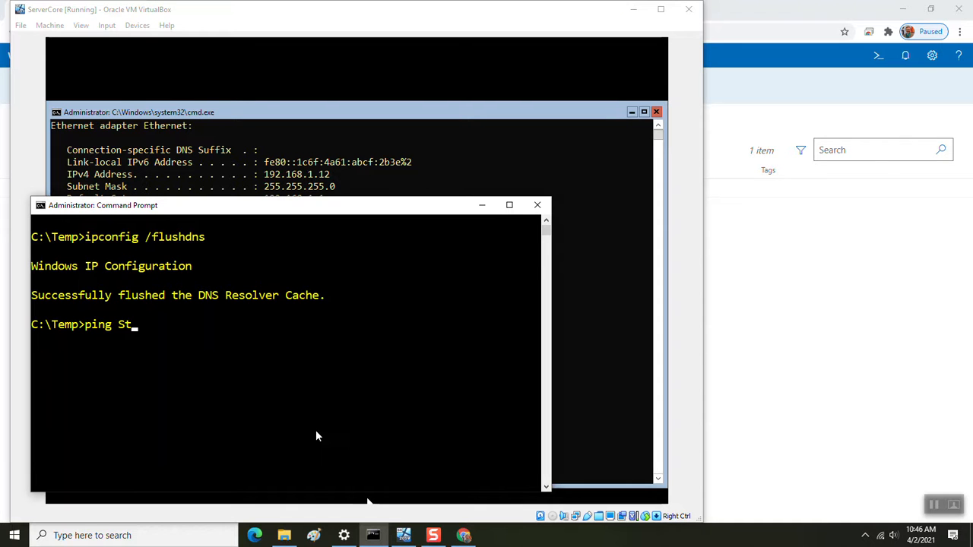
{"action": "type", "text": "dSrv"}
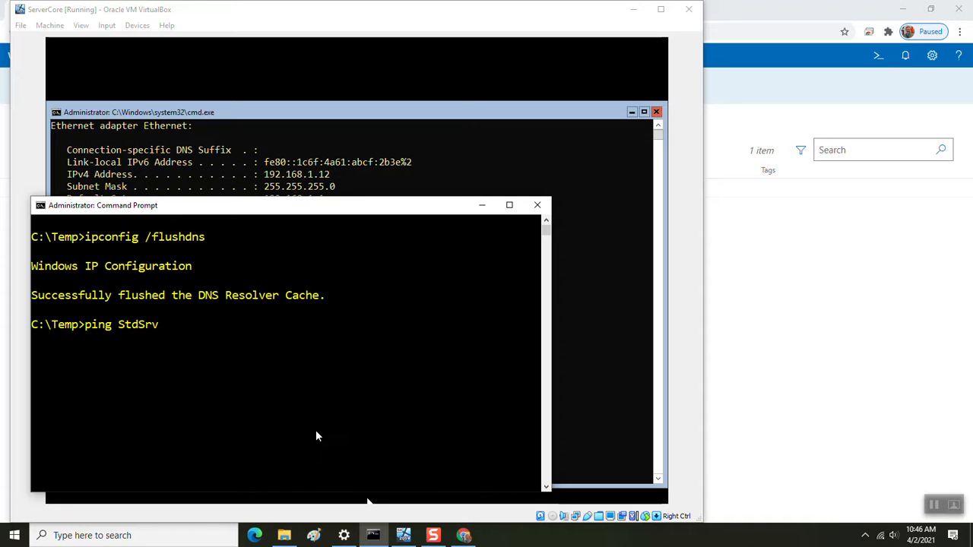
{"action": "type", "text": "1"}
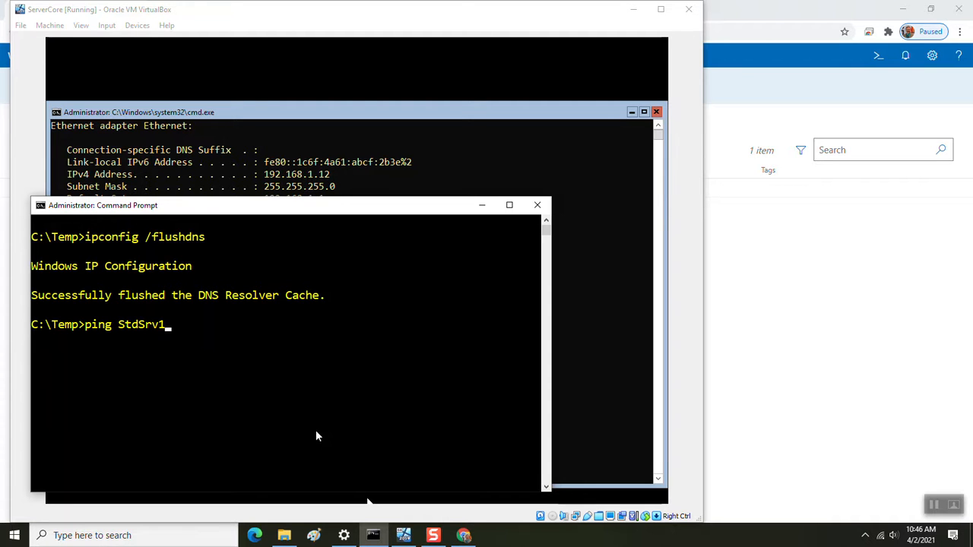
{"action": "mouse_move", "coordinate": [471, 404]}
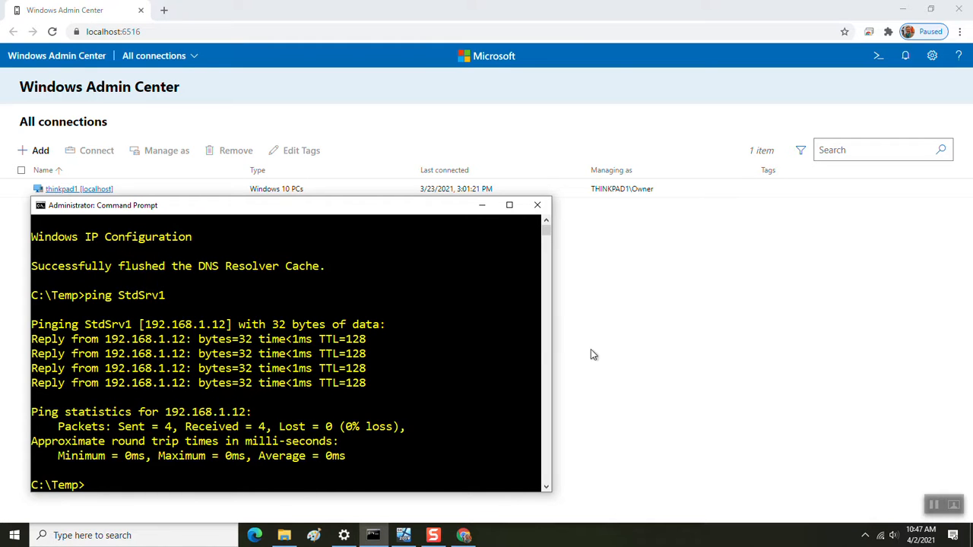
Bring the Windows Admin Center browser window to the front
{"action": "left_click", "coordinate": [537, 205]}
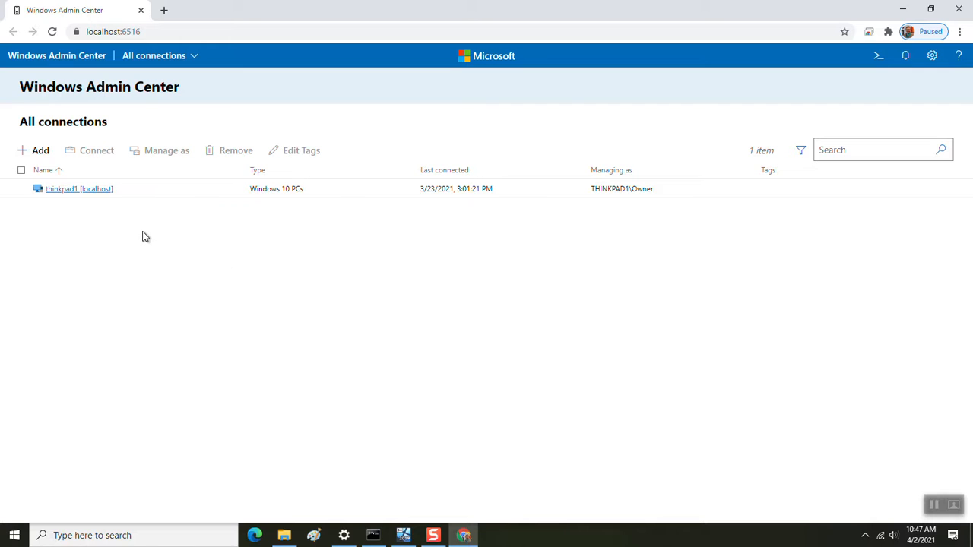
{"action": "mouse_move", "coordinate": [952, 44]}
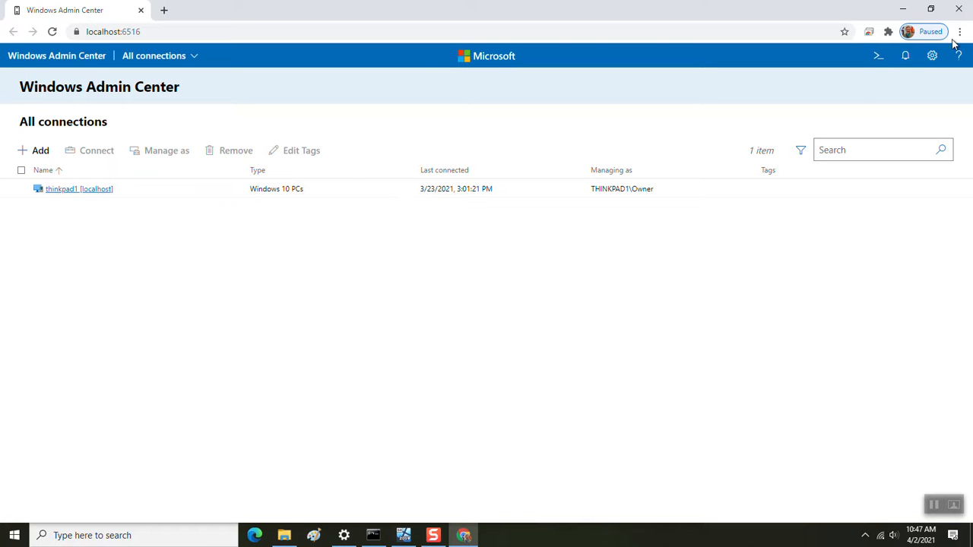
{"action": "mouse_move", "coordinate": [959, 10]}
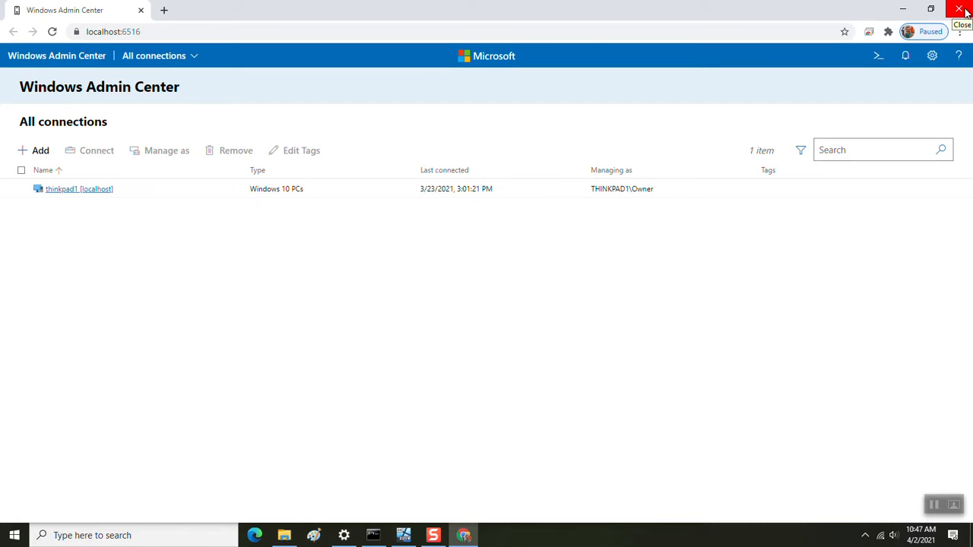
{"action": "mouse_move", "coordinate": [565, 264]}
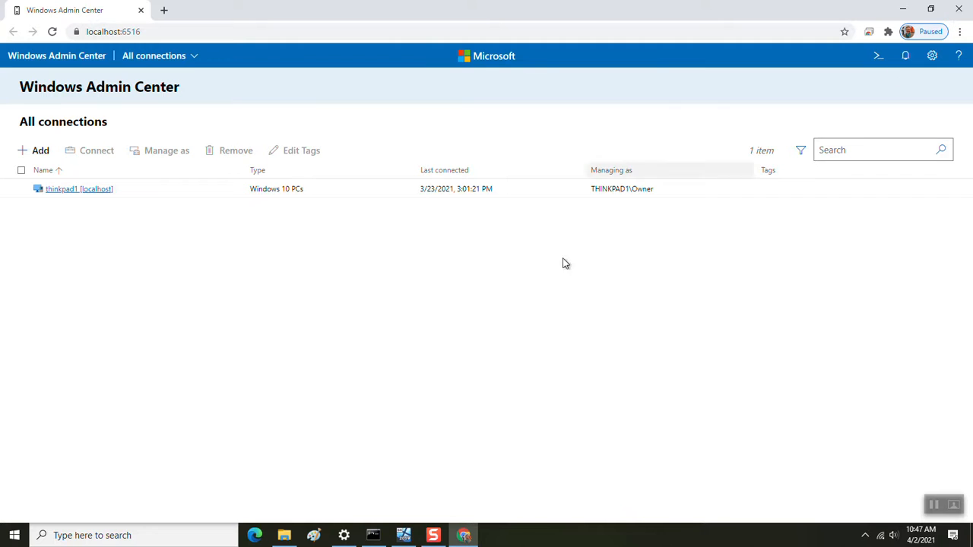
{"action": "mouse_move", "coordinate": [190, 447]}
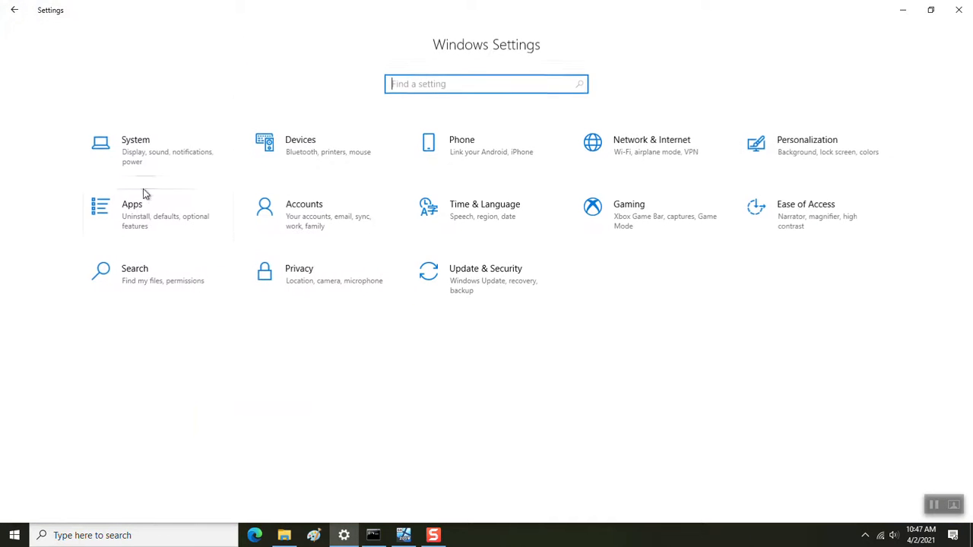
Open Apps in Windows Settings to review the installed apps and features
{"action": "left_click", "coordinate": [137, 216]}
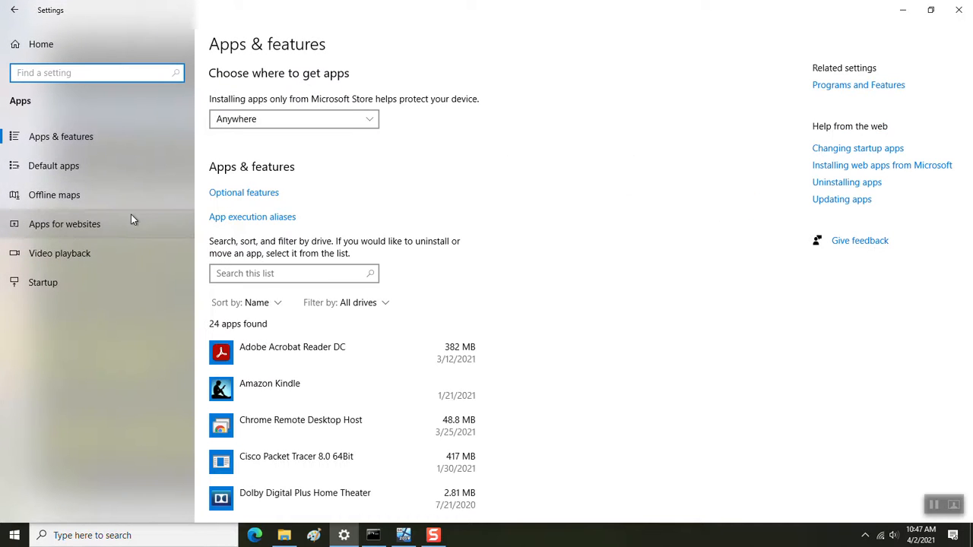
{"action": "left_click", "coordinate": [53, 165]}
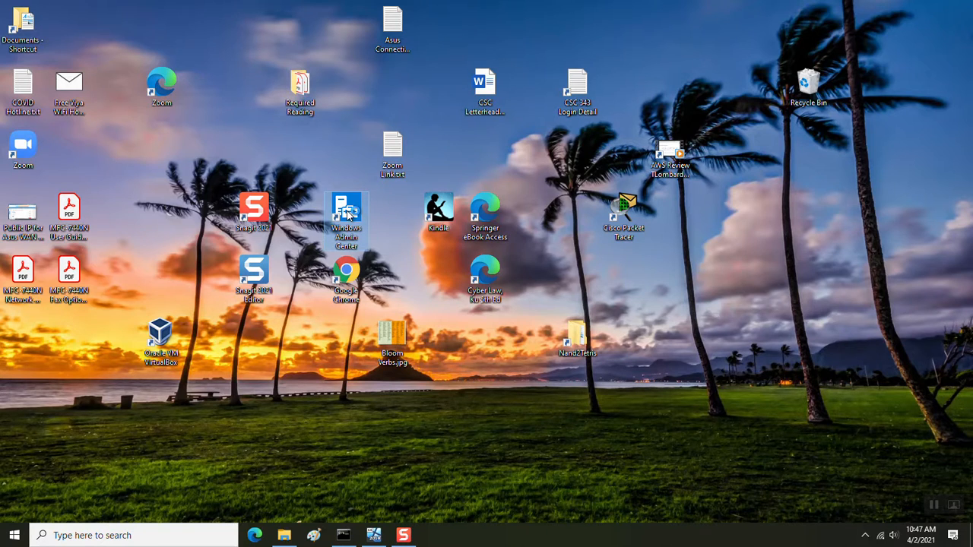
Launch Windows Admin Center from its desktop shortcut
{"action": "double_click", "coordinate": [346, 209]}
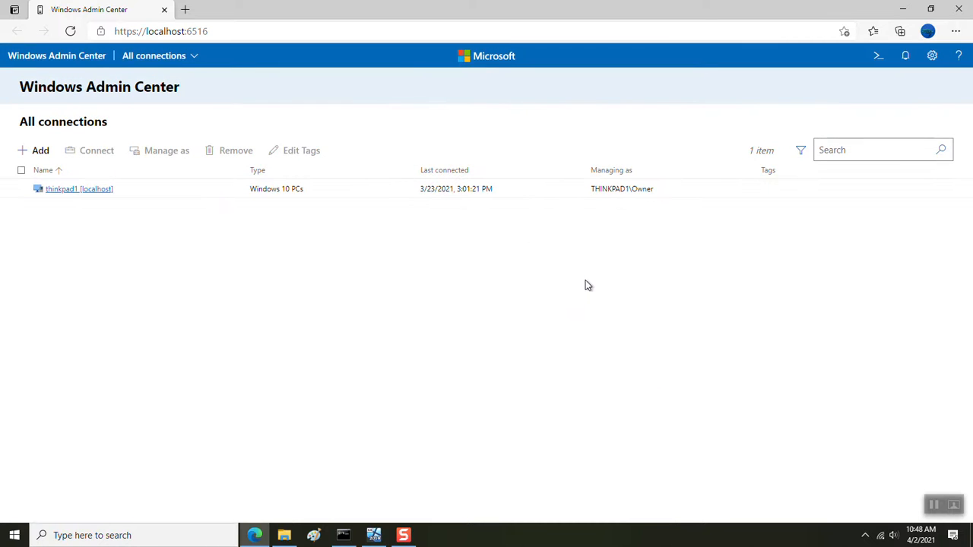
{"action": "mouse_move", "coordinate": [39, 150]}
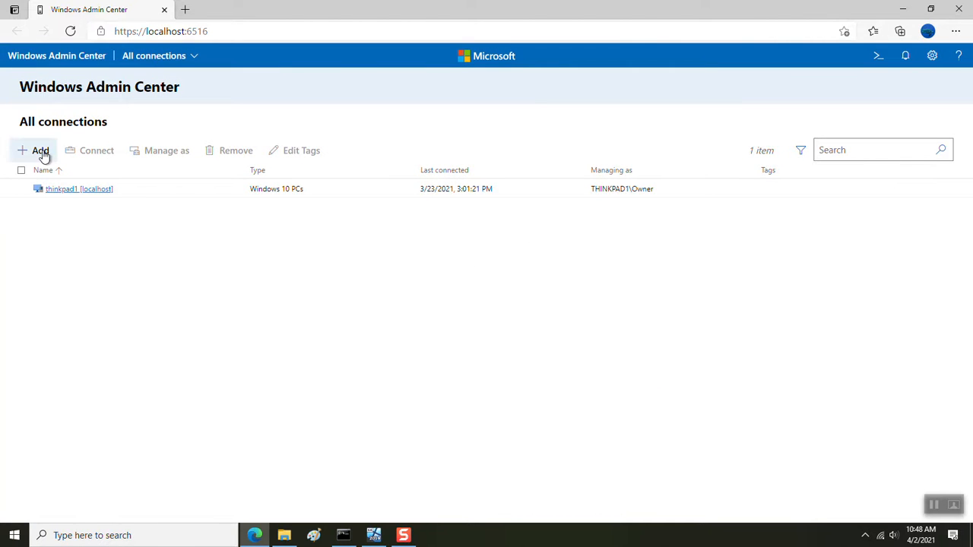
Start a new server connection named StdSrv1 and reach the credentials-needed prompt
{"action": "left_click", "coordinate": [40, 150]}
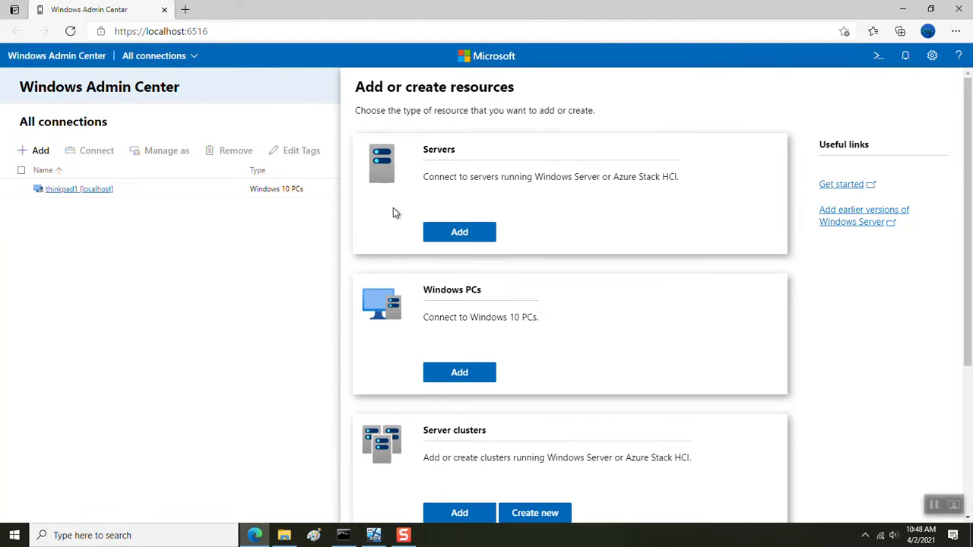
{"action": "left_click", "coordinate": [458, 232]}
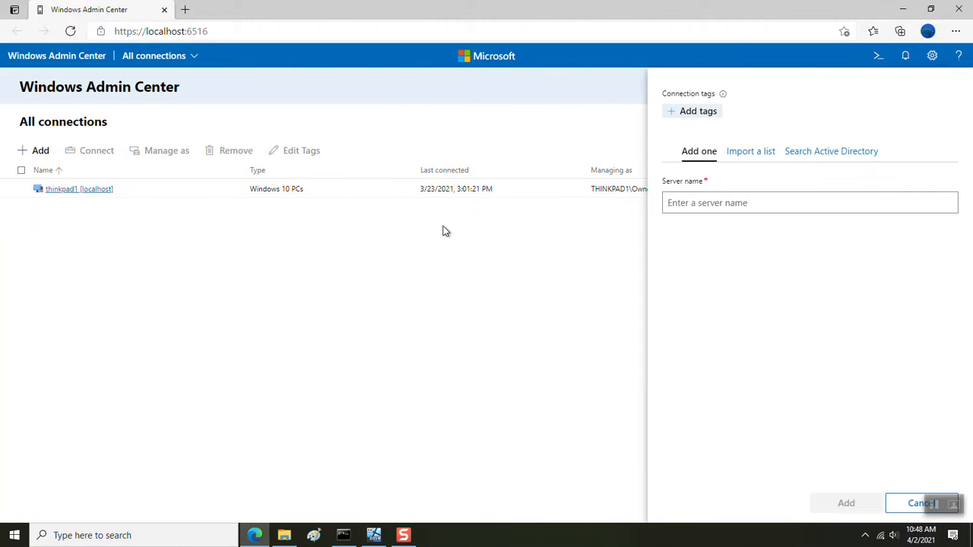
{"action": "mouse_move", "coordinate": [683, 234]}
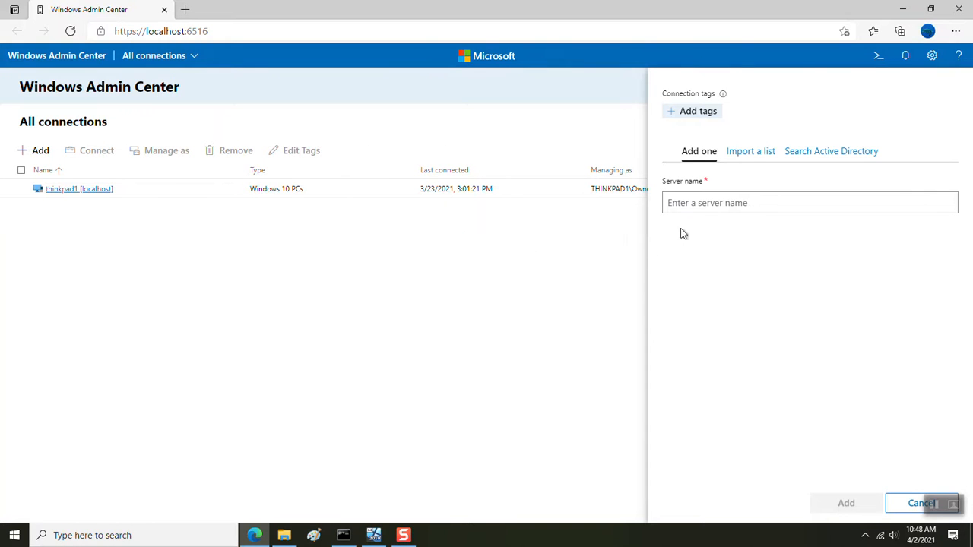
{"action": "mouse_move", "coordinate": [584, 328]}
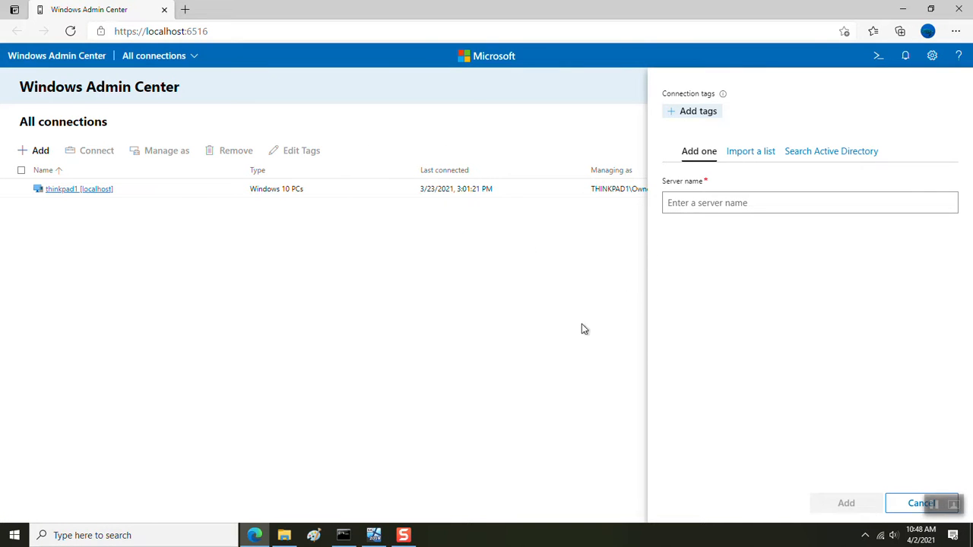
{"action": "type", "text": "St"}
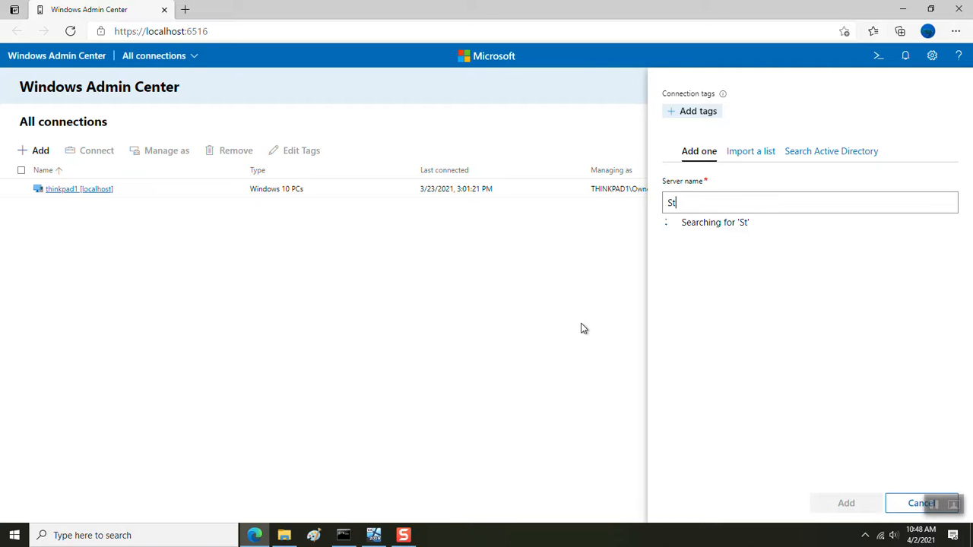
{"action": "type", "text": "dSrv1"}
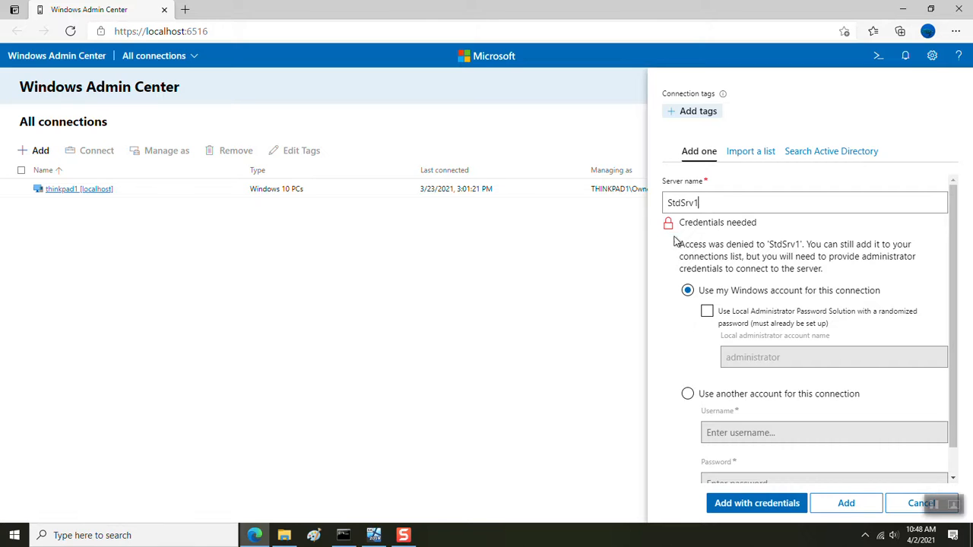
{"action": "mouse_move", "coordinate": [668, 229]}
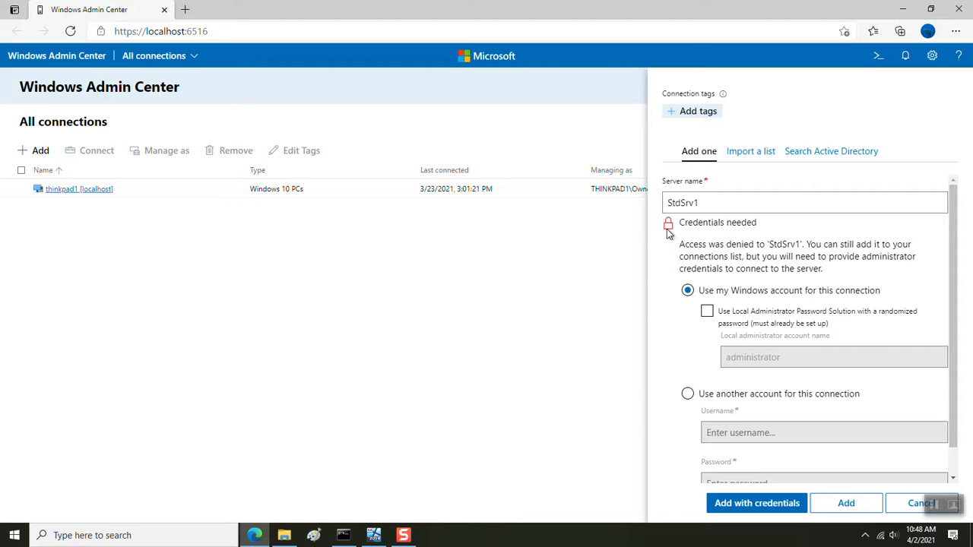
{"action": "mouse_move", "coordinate": [804, 295]}
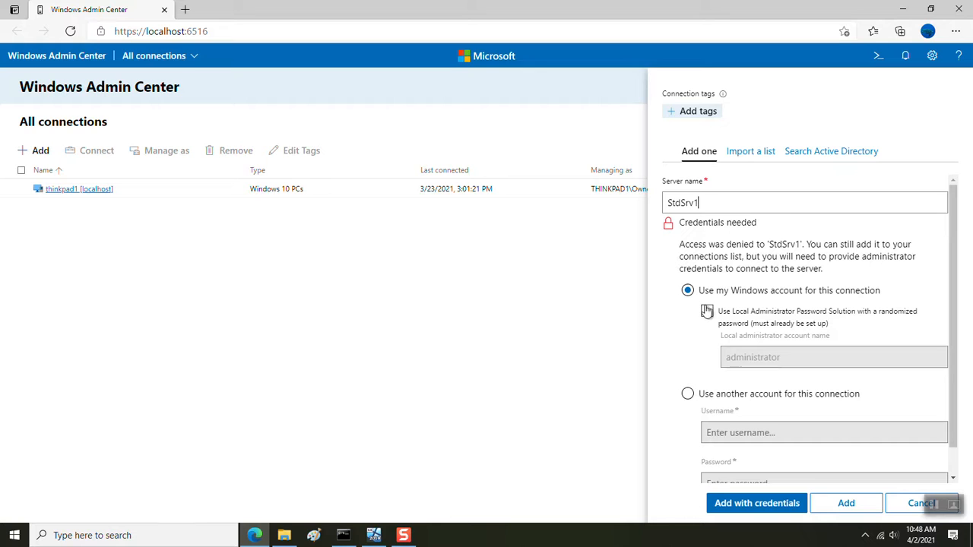
Switch to another account and enter the username StdSrv1\Spare
{"action": "left_click", "coordinate": [686, 394]}
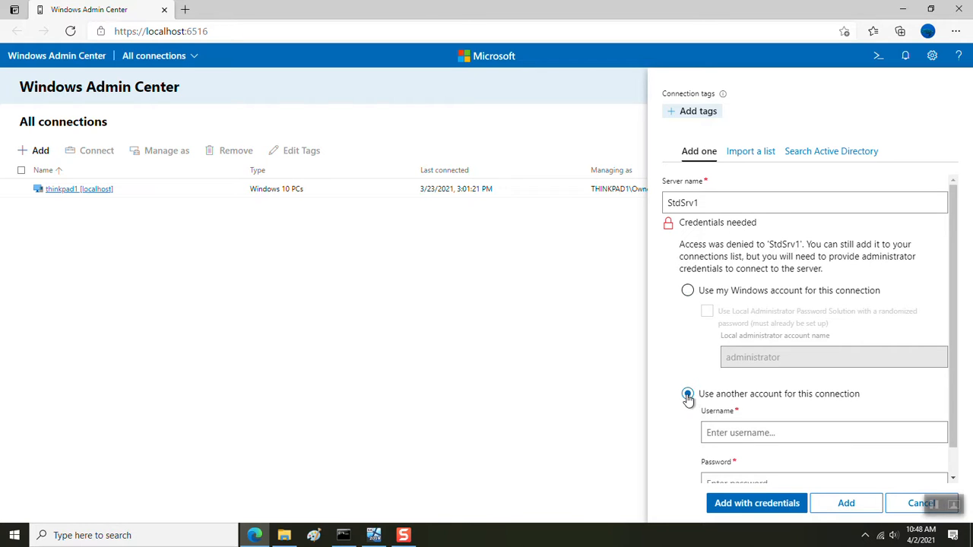
{"action": "left_click", "coordinate": [687, 394]}
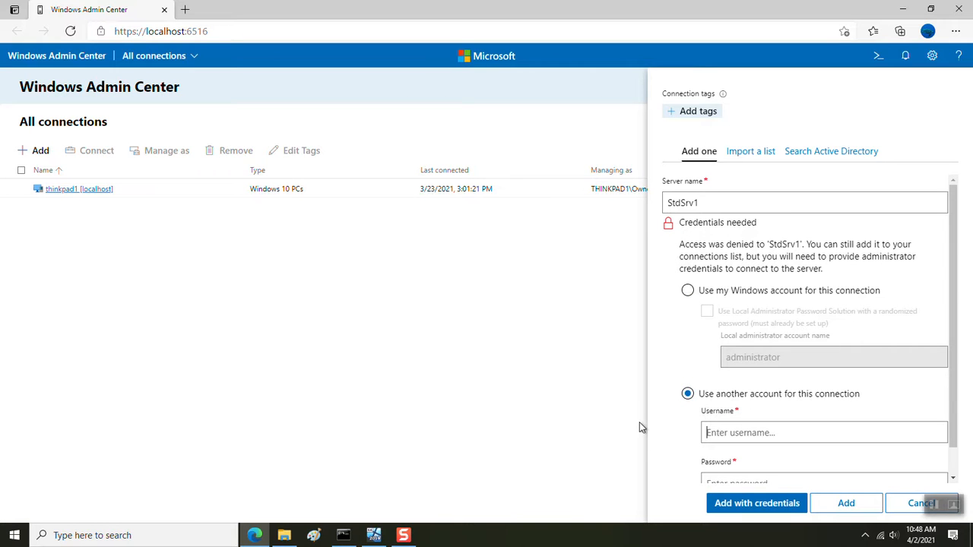
{"action": "type", "text": "StdSr"}
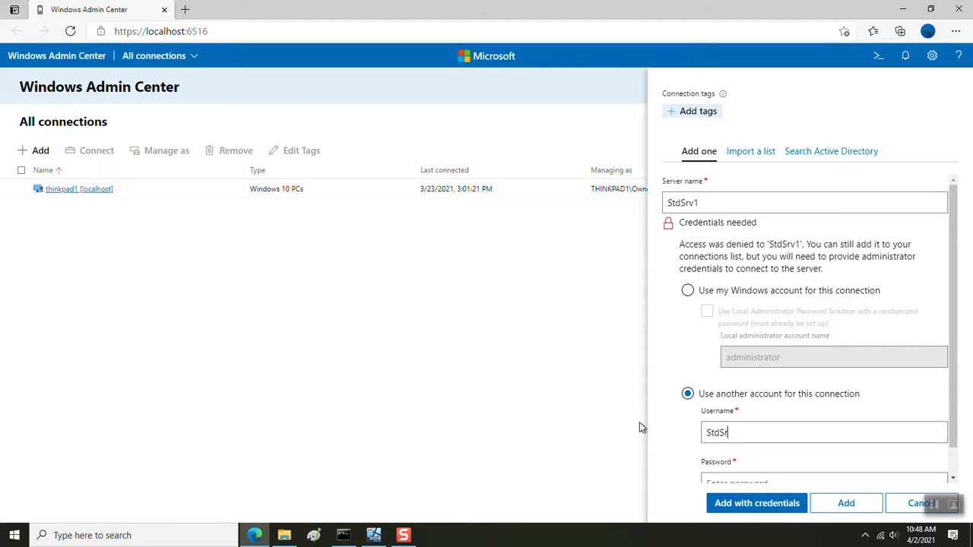
{"action": "type", "text": "v1\\"}
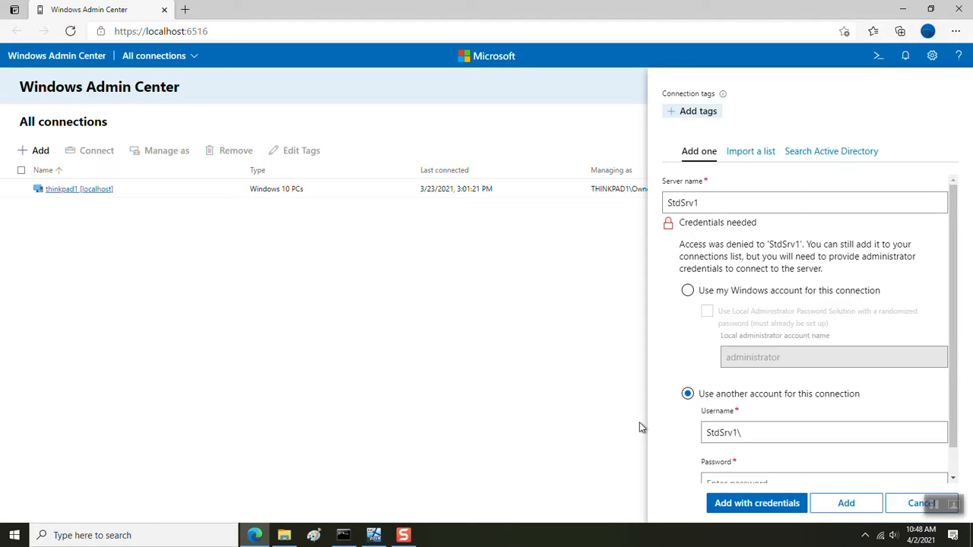
{"action": "type", "text": "S"}
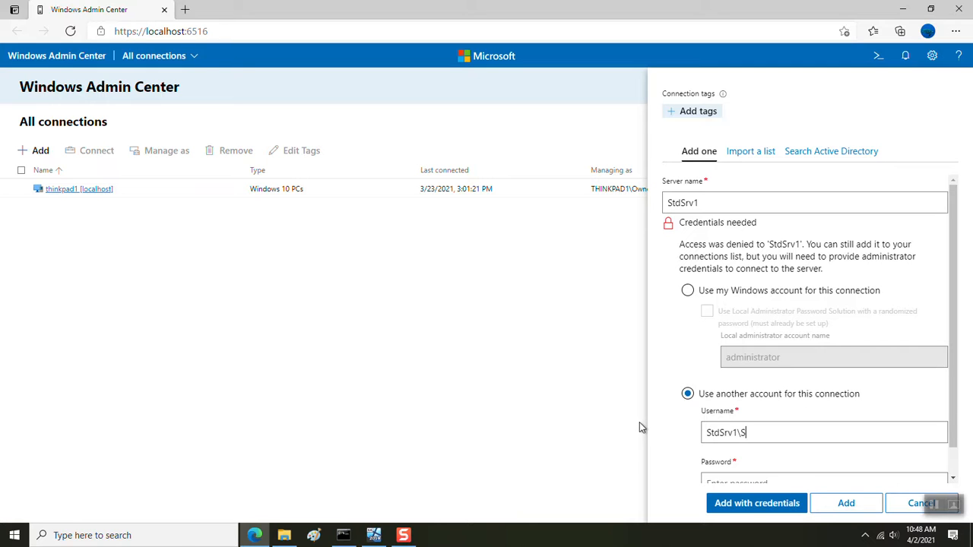
{"action": "type", "text": "pare"}
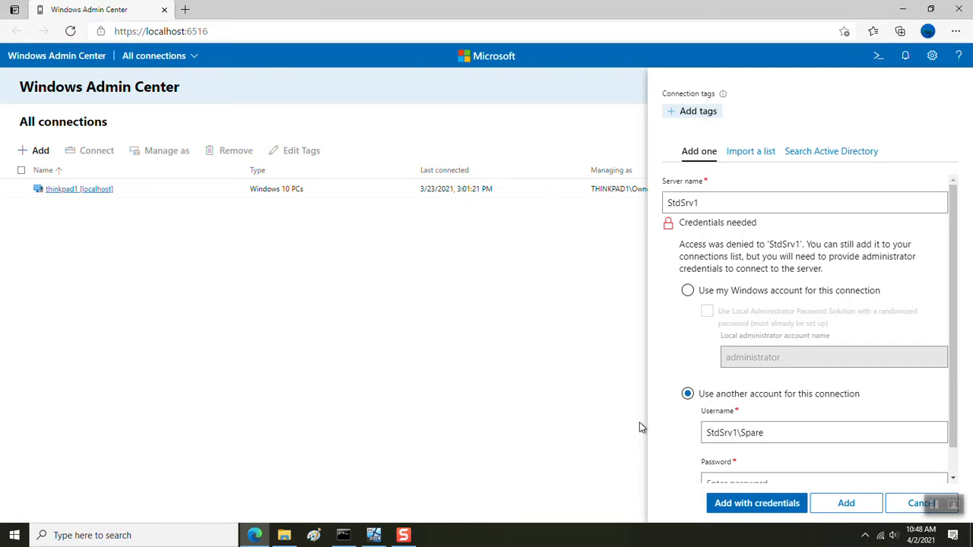
Enter the Spare account's password and add StdSrv1 with these credentials
{"action": "scroll", "scroll_direction": "down", "scroll_amount": 3}
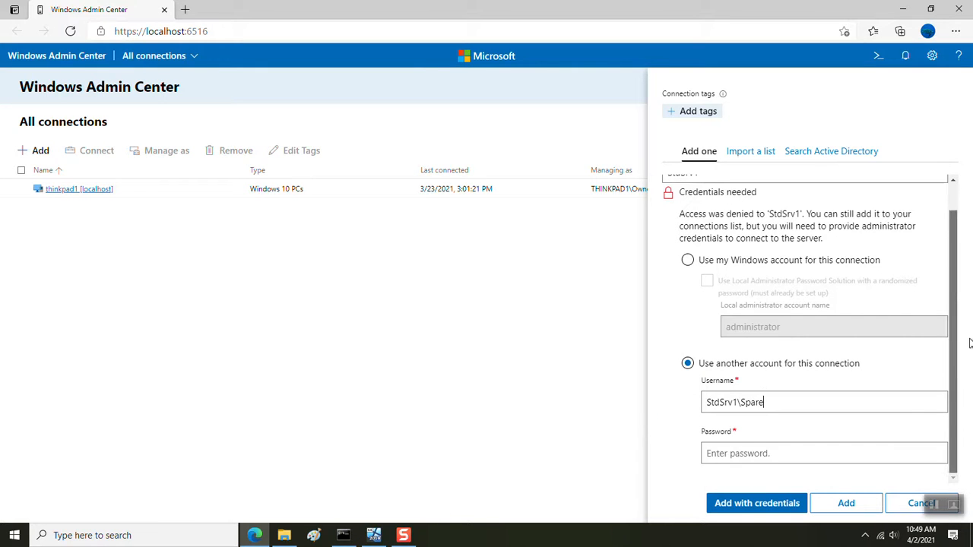
{"action": "left_click", "coordinate": [825, 453]}
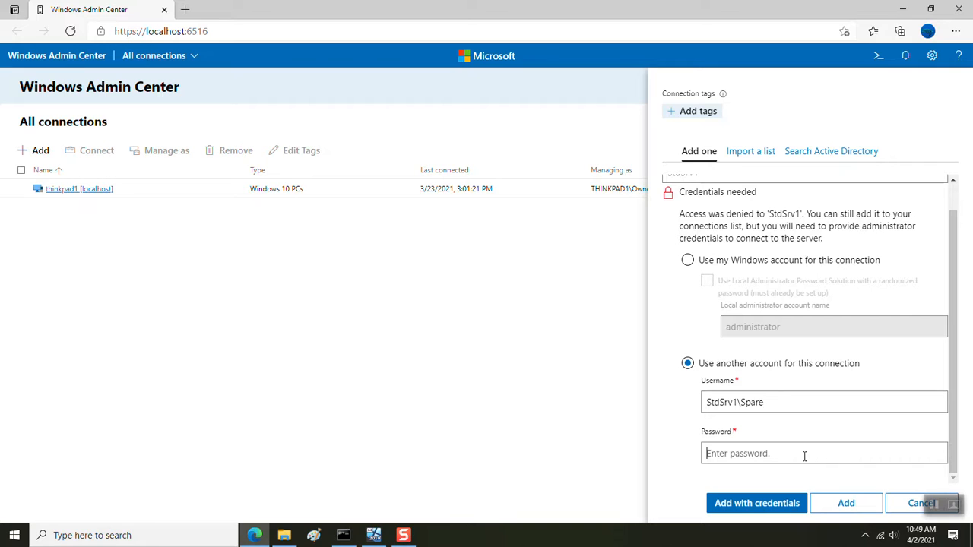
{"action": "type", "text": "••"}
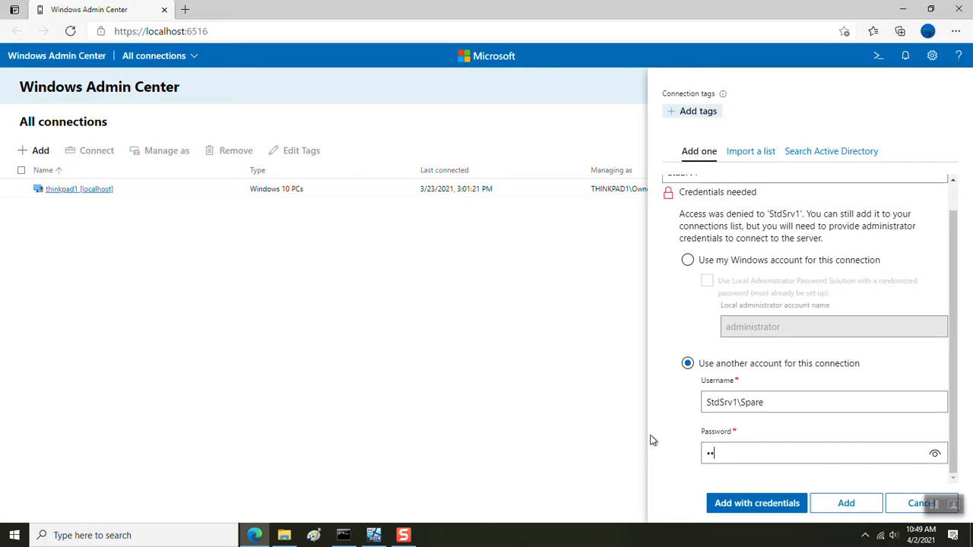
{"action": "type", "text": "••••"}
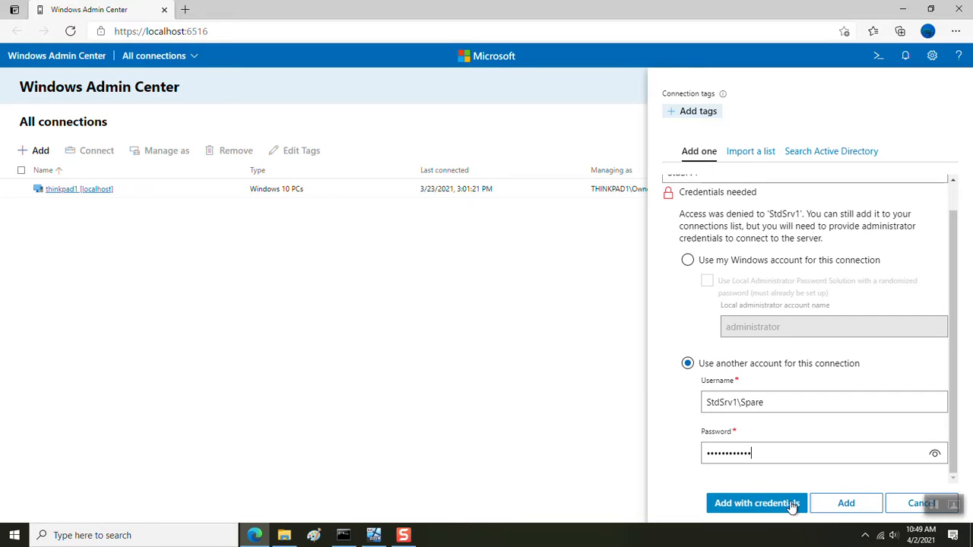
{"action": "left_click", "coordinate": [757, 503]}
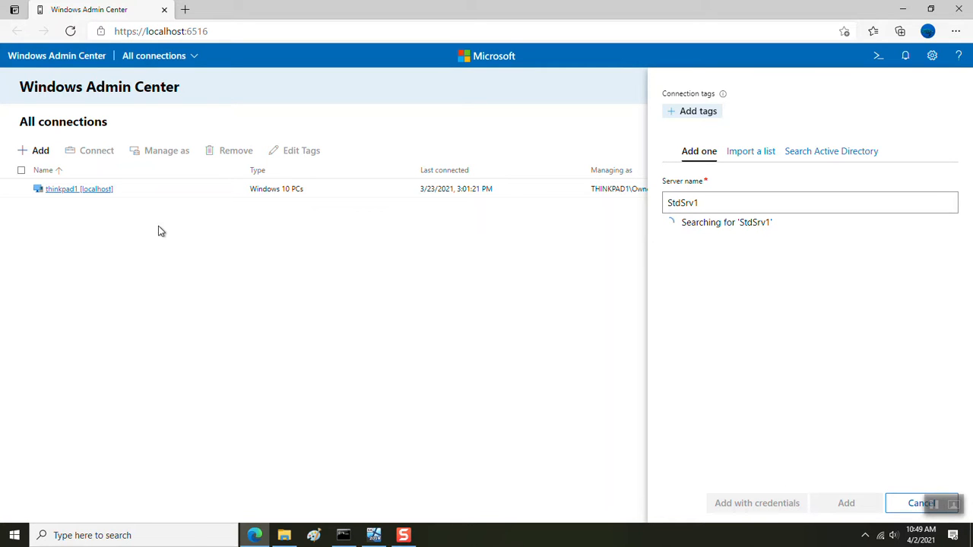
{"action": "left_click", "coordinate": [846, 503]}
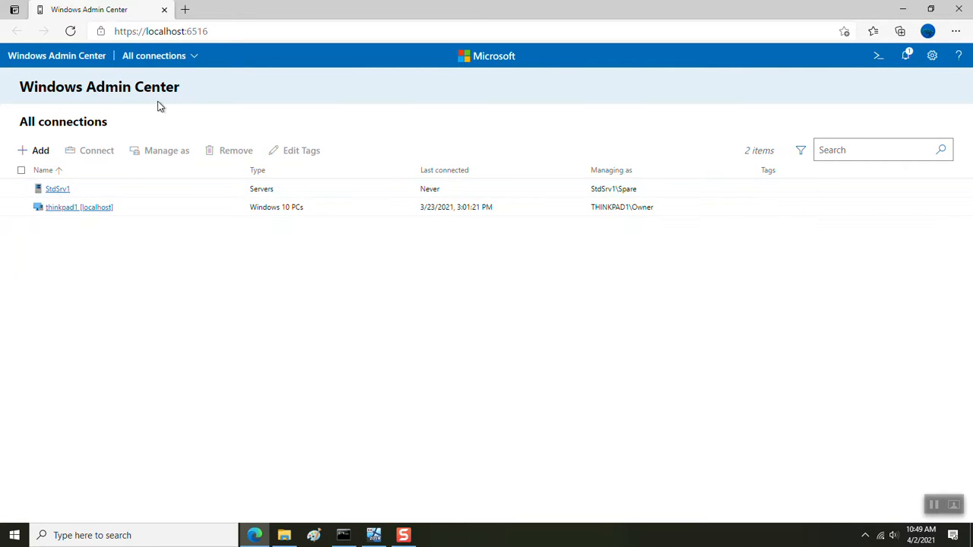
{"action": "mouse_move", "coordinate": [587, 235]}
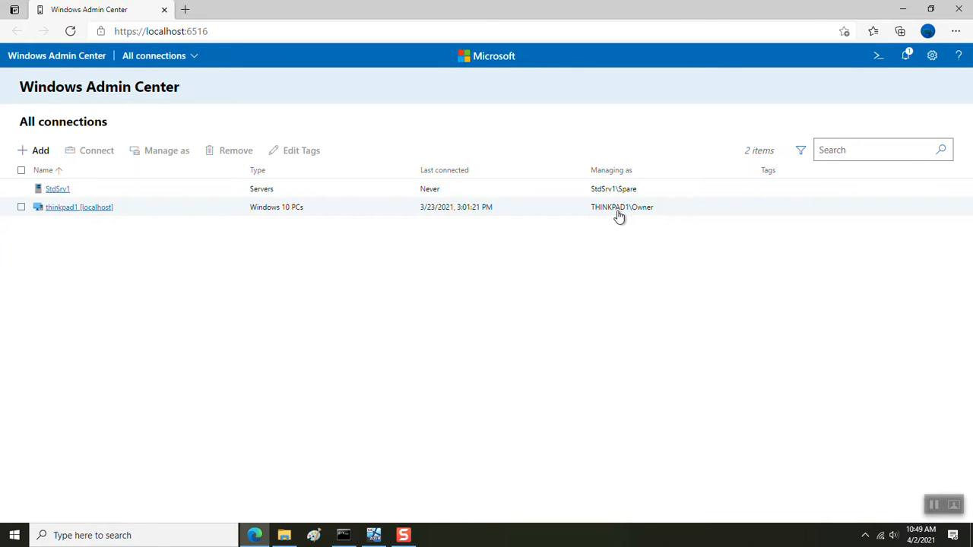
{"action": "mouse_move", "coordinate": [618, 194]}
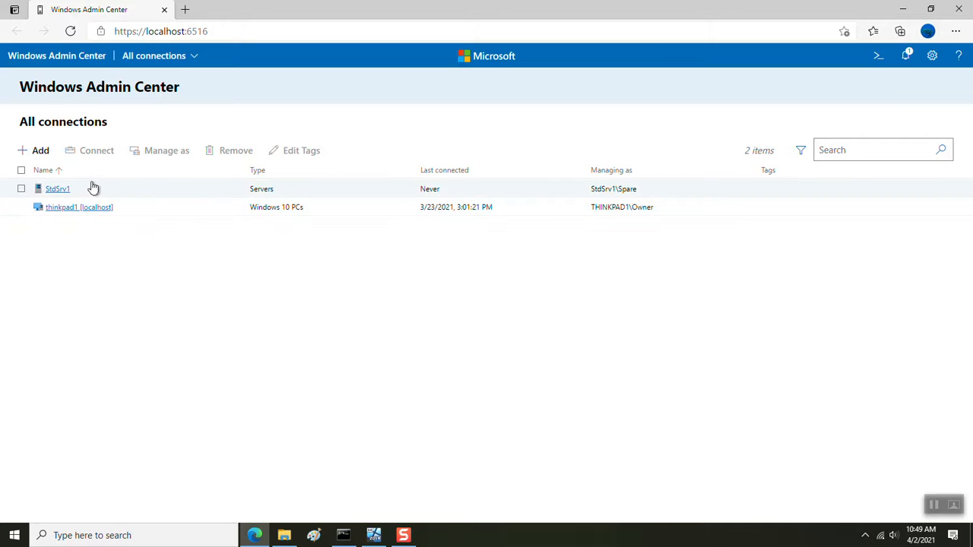
Open the StdSrv1 connection and scroll its Overview to see system details and charts
{"action": "left_click", "coordinate": [57, 189]}
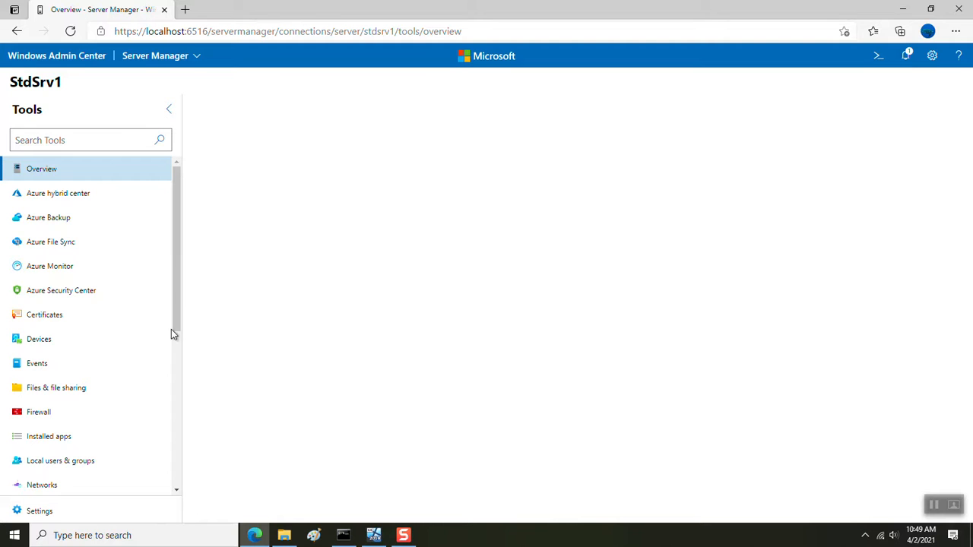
{"action": "scroll", "scroll_direction": "down", "scroll_amount": 3}
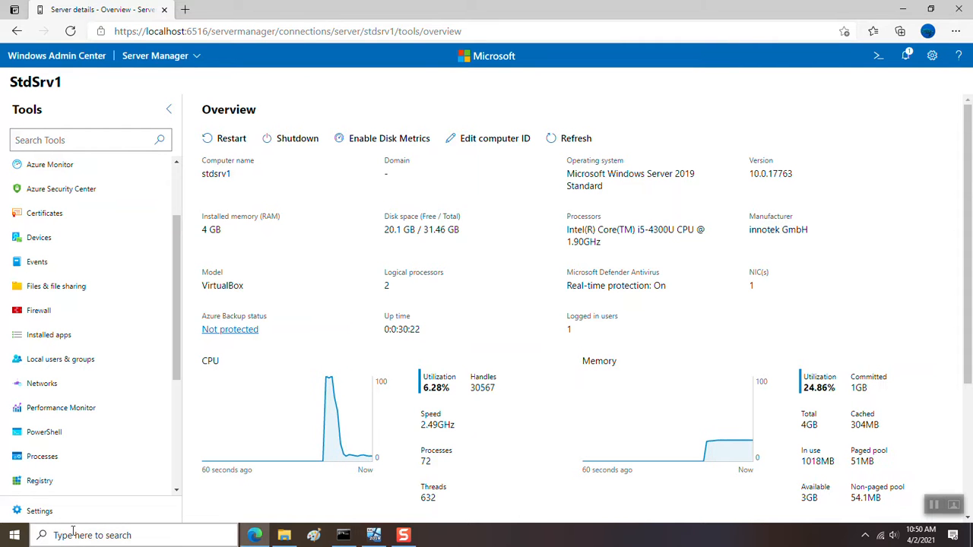
{"action": "left_click", "coordinate": [10, 531]}
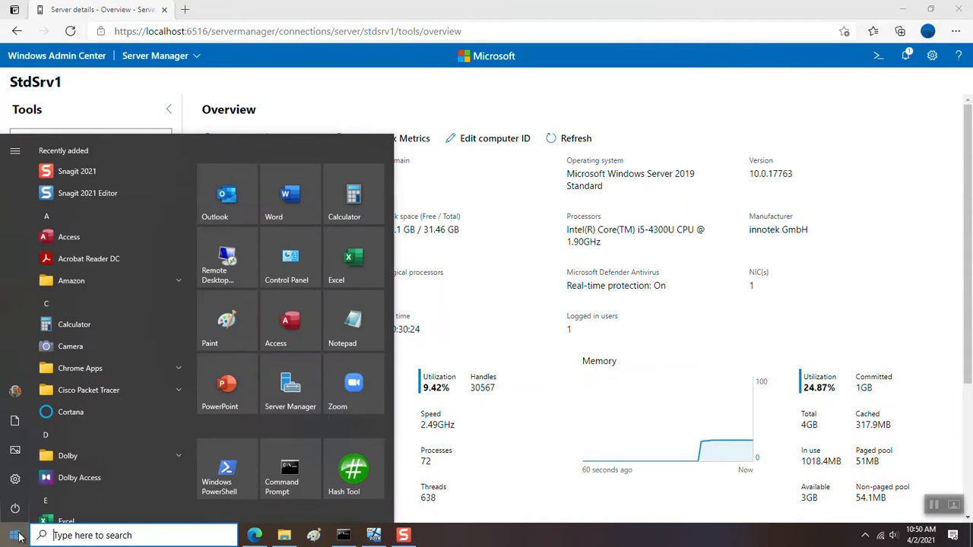
{"action": "left_click", "coordinate": [342, 323]}
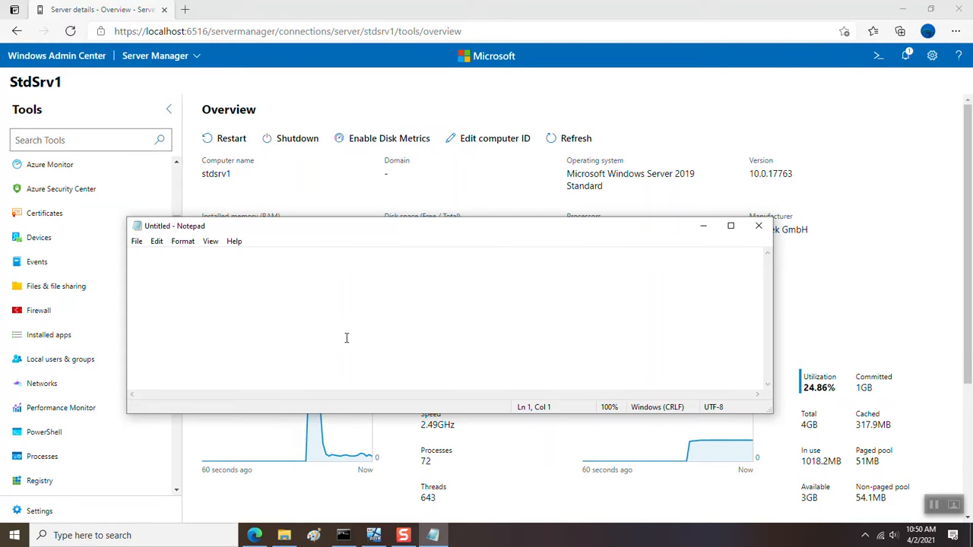
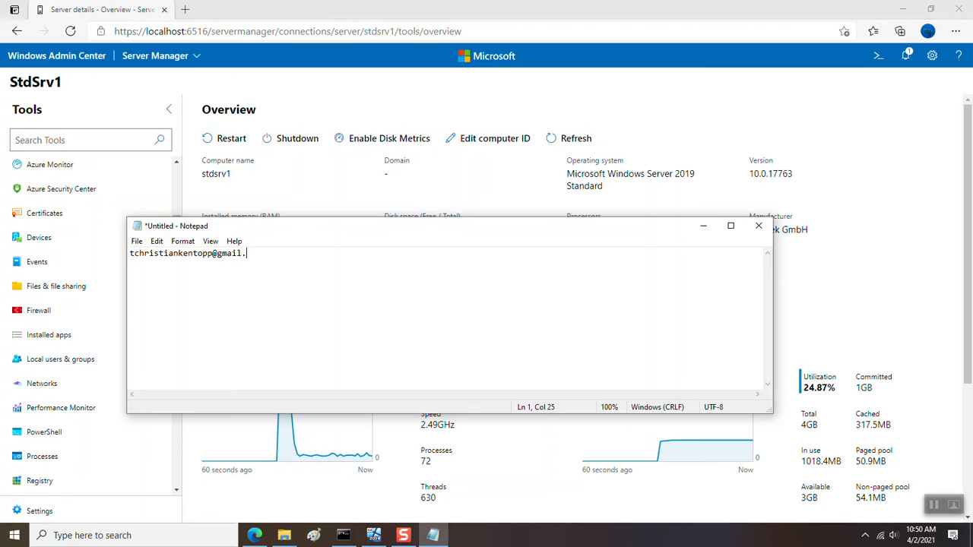